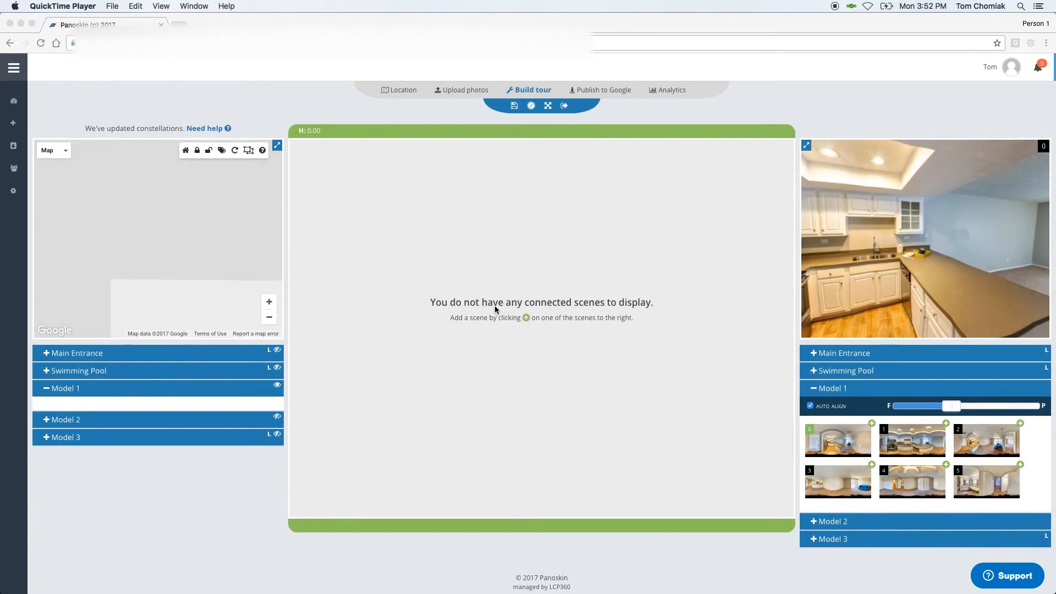
mouse_move(580, 311)
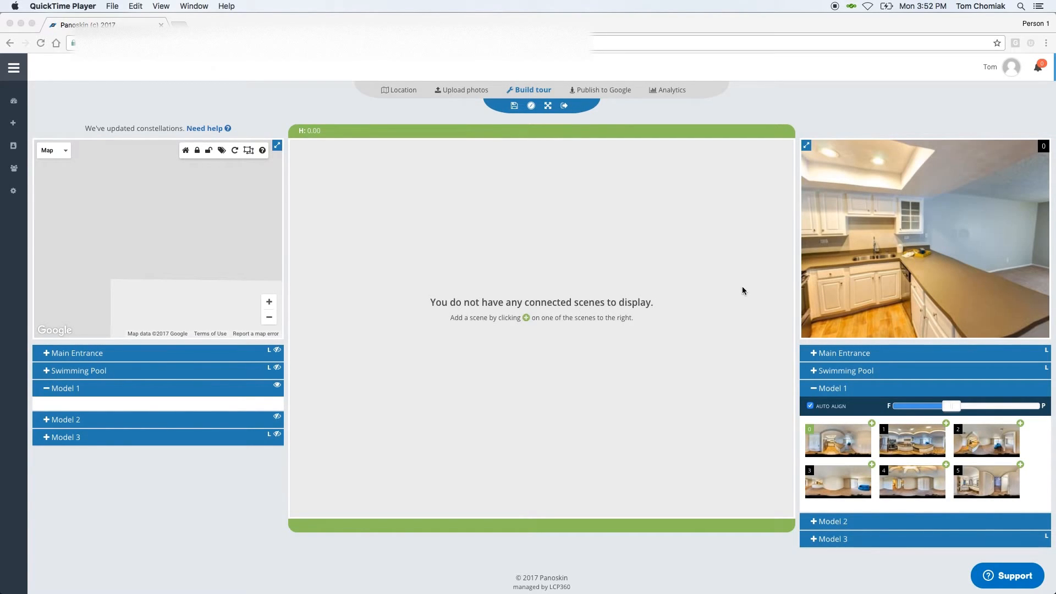
mouse_move(850, 276)
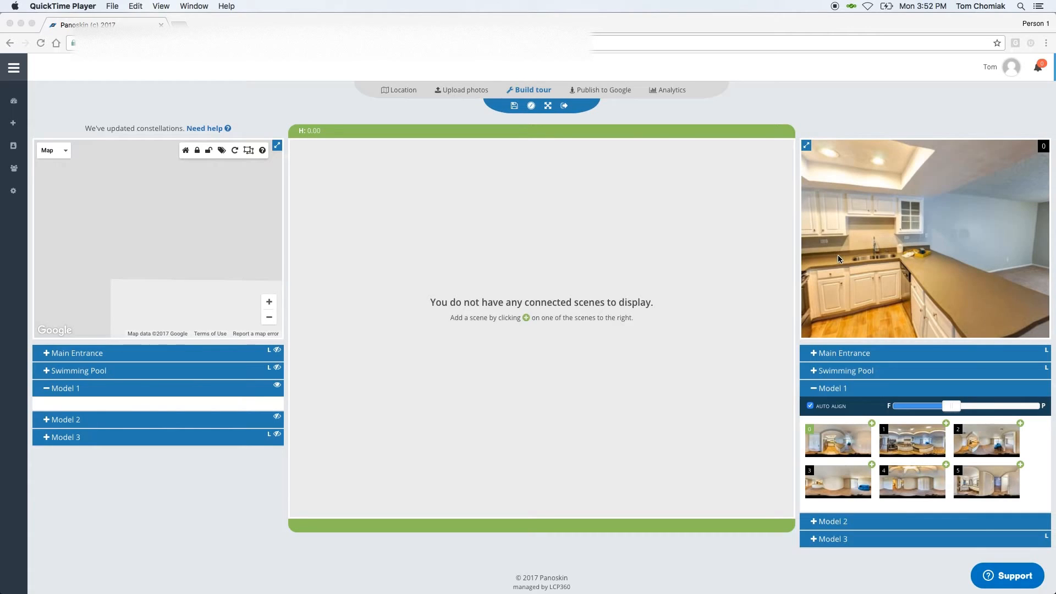
mouse_move(844, 273)
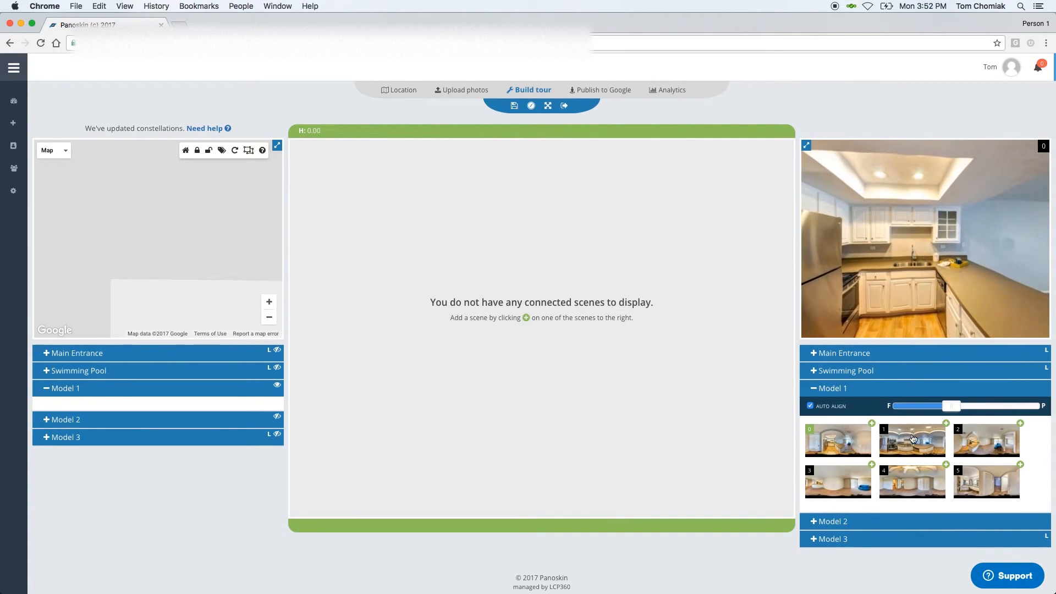
Preview Model 1 kitchen scenes, add scene 0, and turn toward the refrigerator
left_click(911, 439)
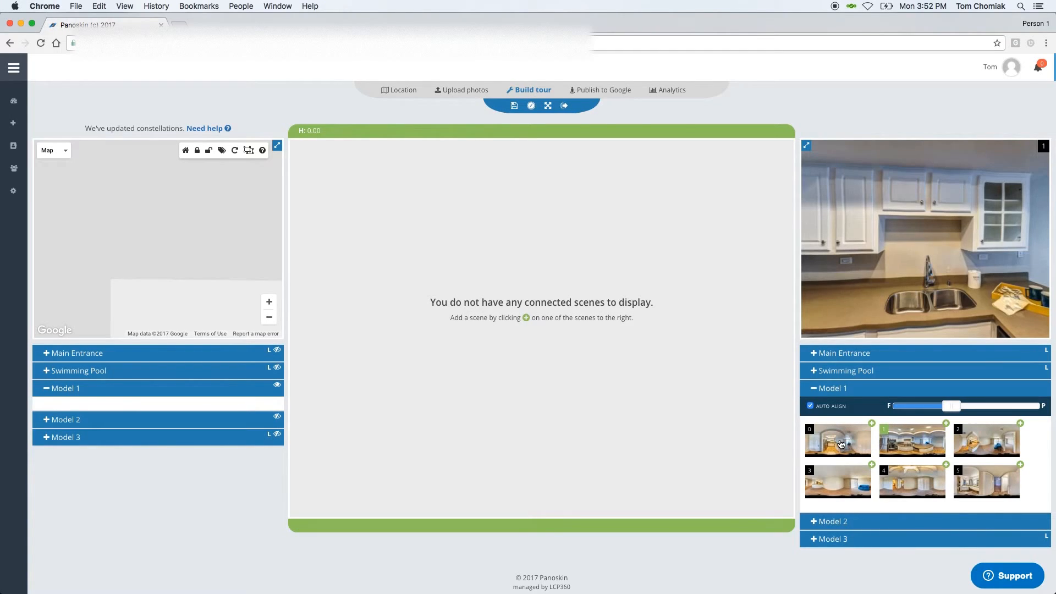
left_click(838, 441)
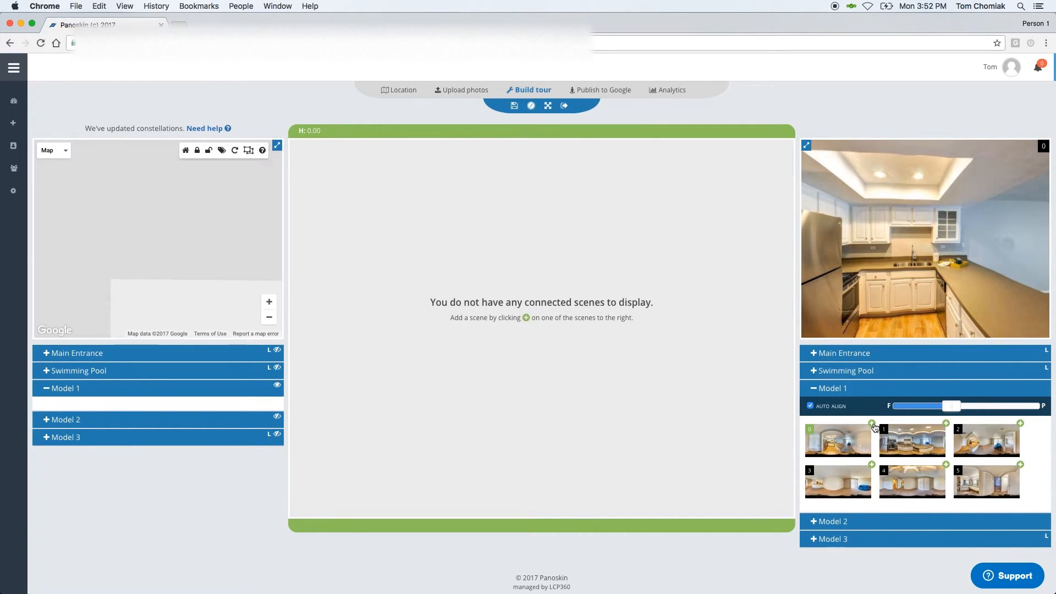
left_click(872, 423)
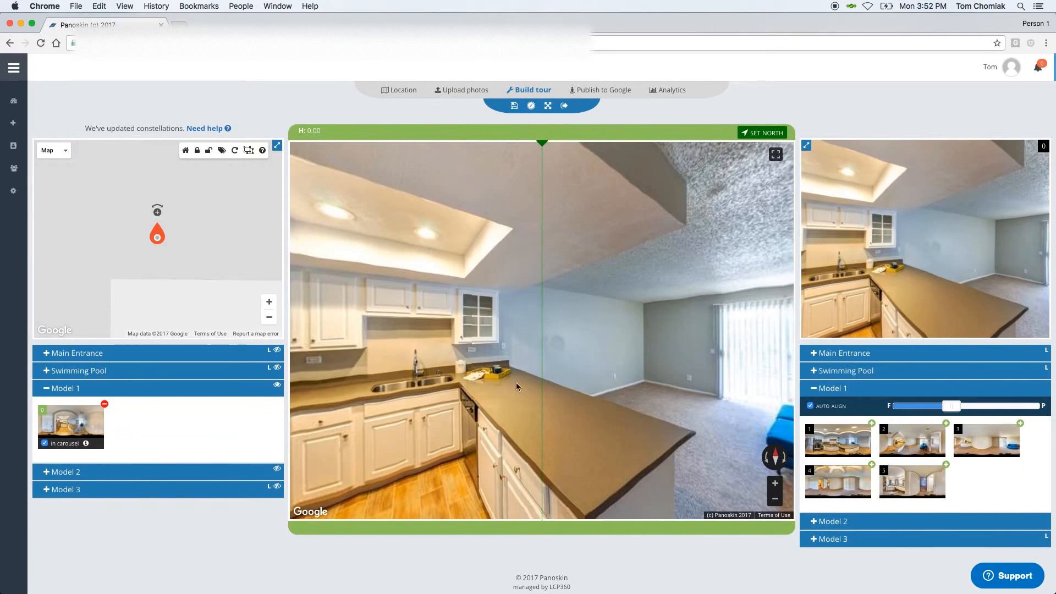
left_click_drag(517, 386, 564, 369)
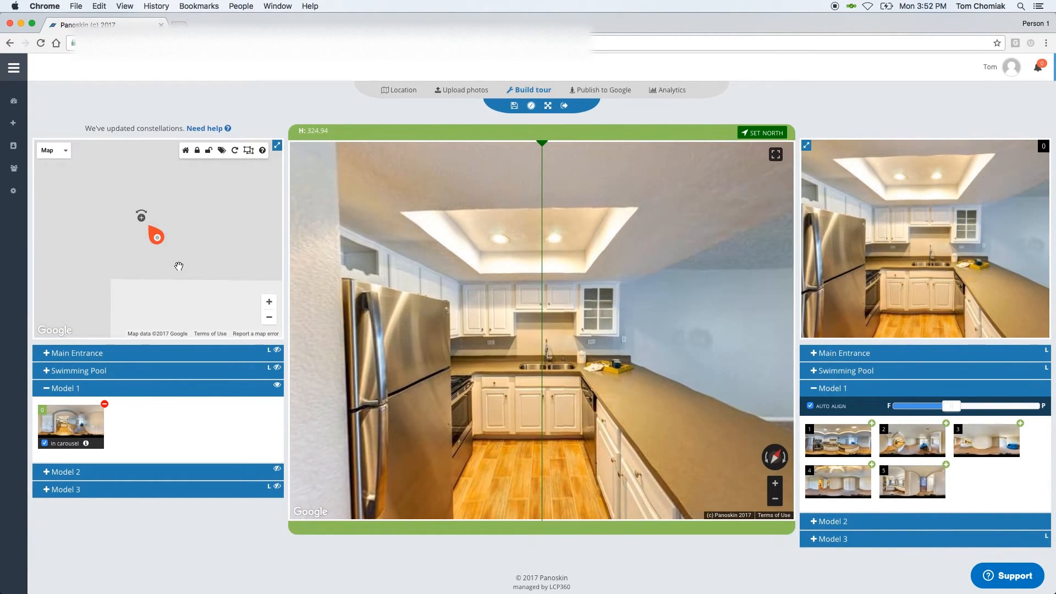
mouse_move(199, 256)
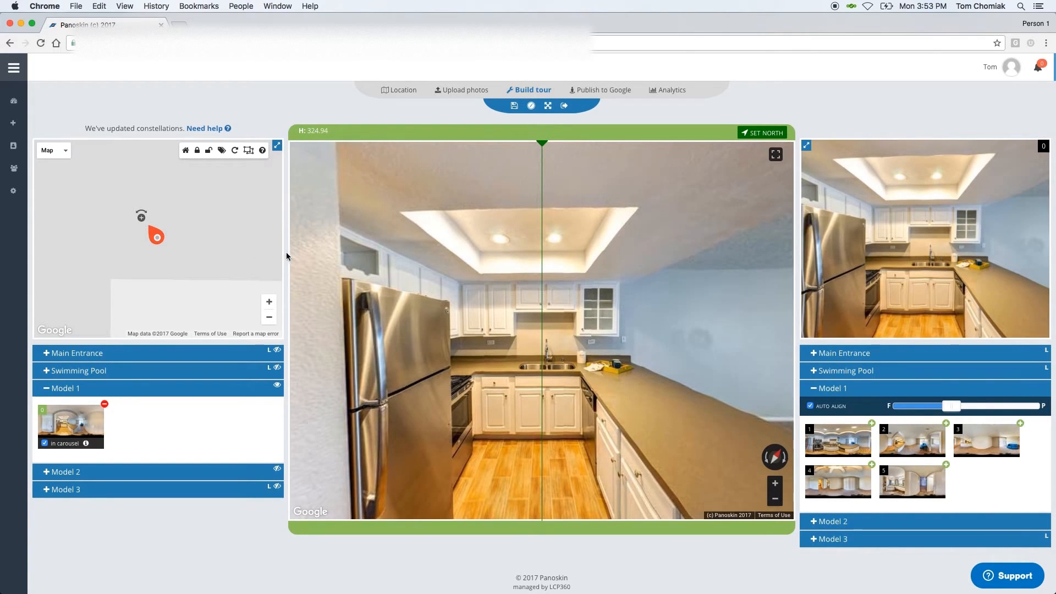
mouse_move(186, 403)
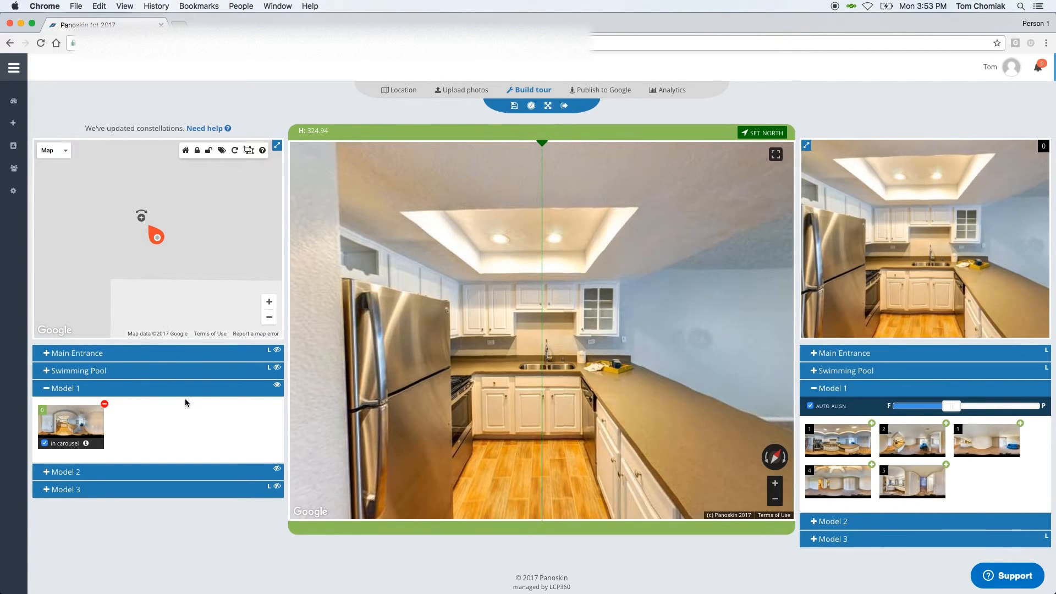
mouse_move(111, 405)
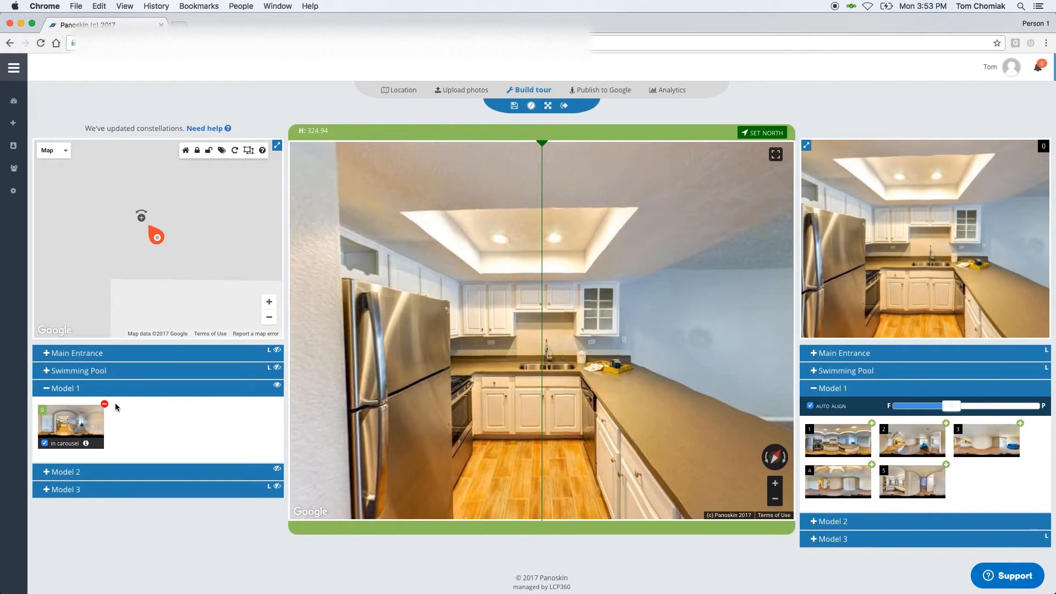
mouse_move(159, 247)
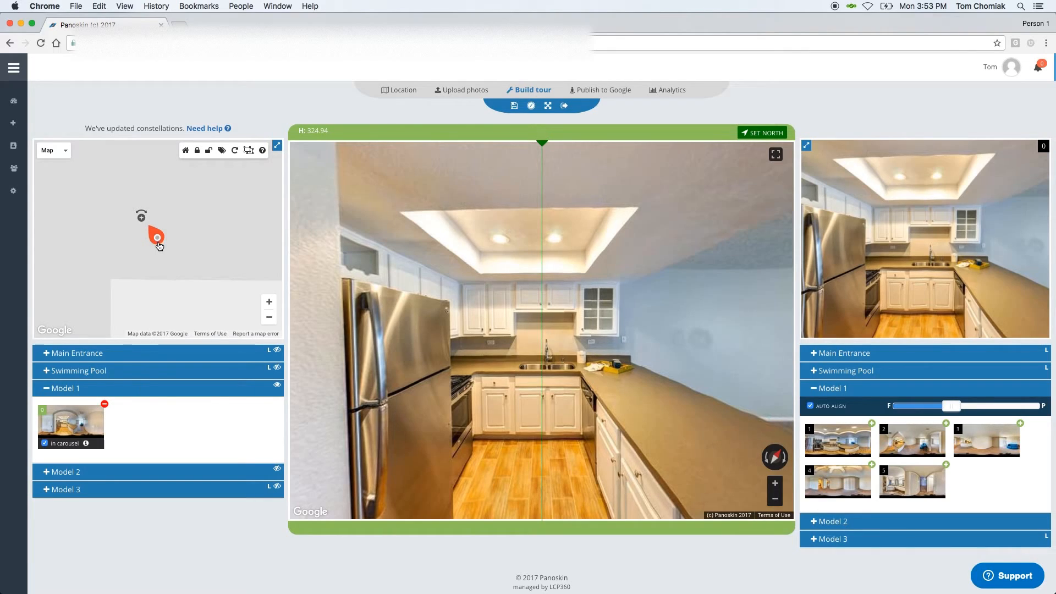
mouse_move(800, 419)
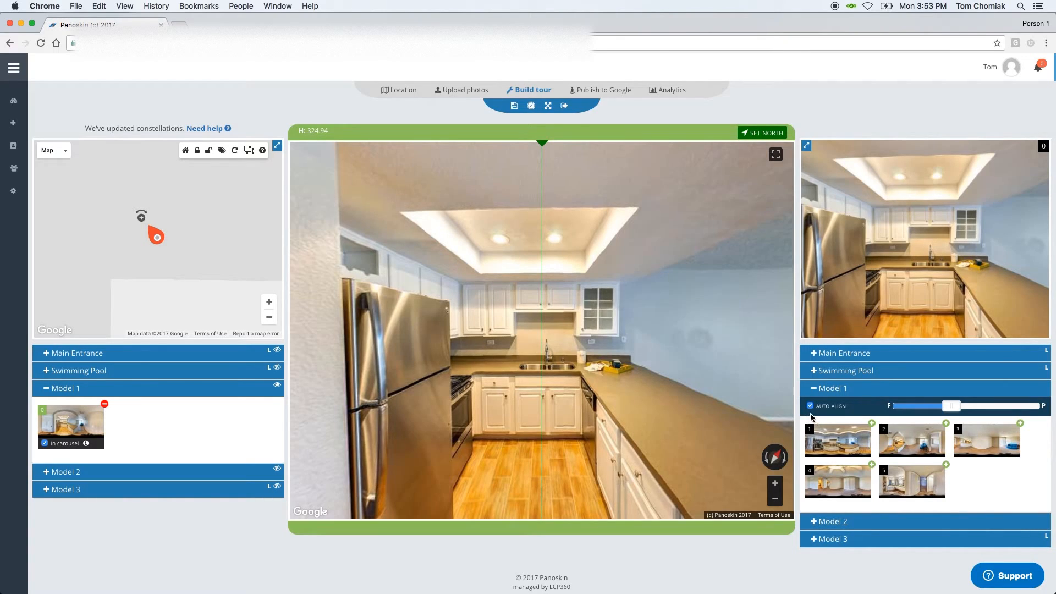
mouse_move(732, 410)
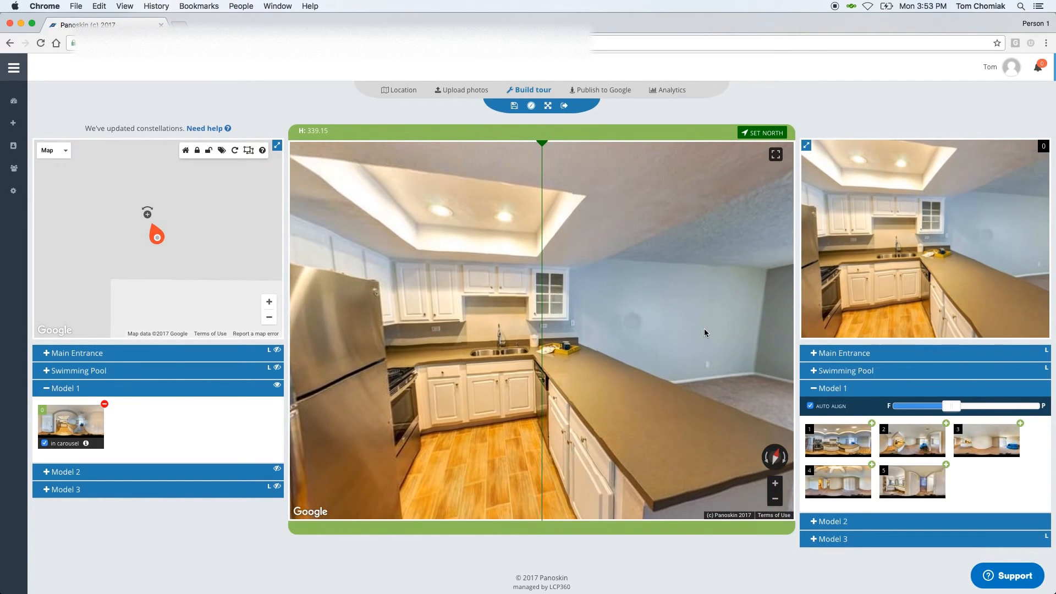
mouse_move(726, 376)
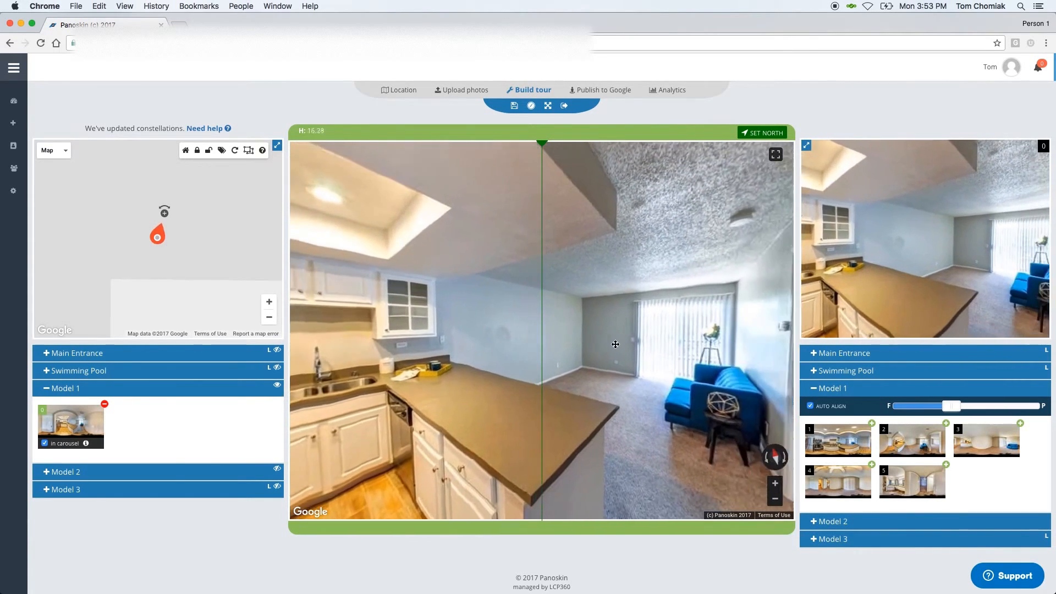
Swing the kitchen panorama toward the living room, then back to face the refrigerator
left_click_drag(615, 345, 549, 341)
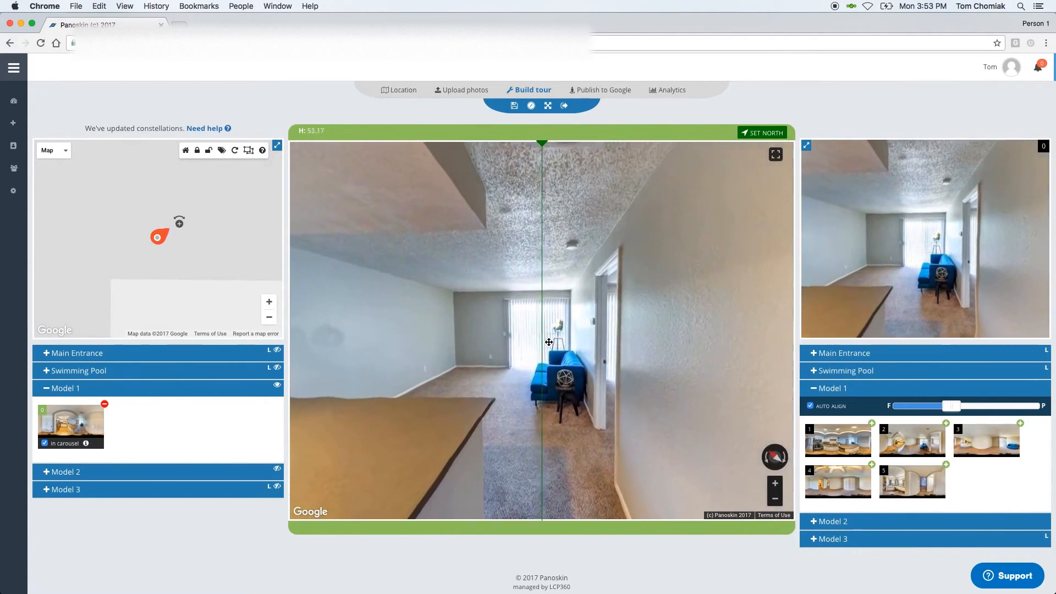
left_click_drag(549, 342, 549, 350)
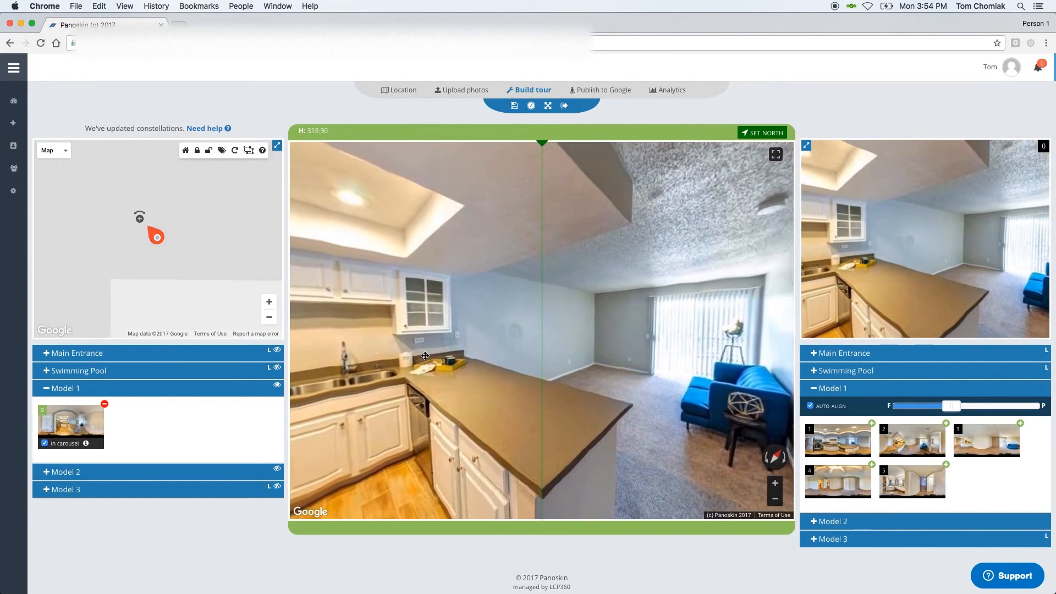
left_click_drag(424, 356, 621, 336)
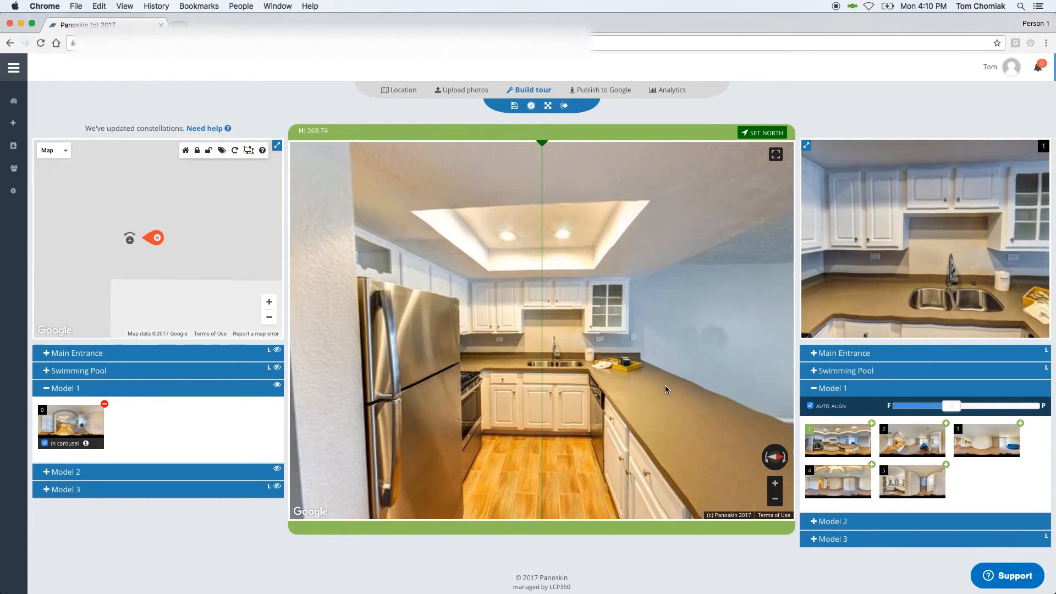
Fine-tune the kitchen view heading until it settles on the refrigerator
left_click_drag(667, 389, 575, 368)
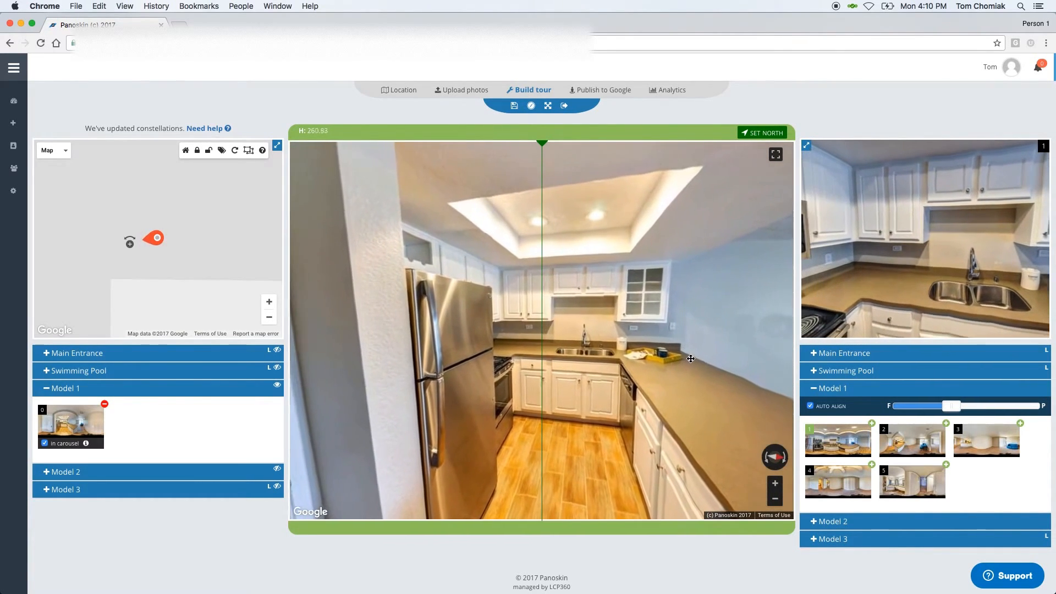
left_click_drag(690, 359, 652, 355)
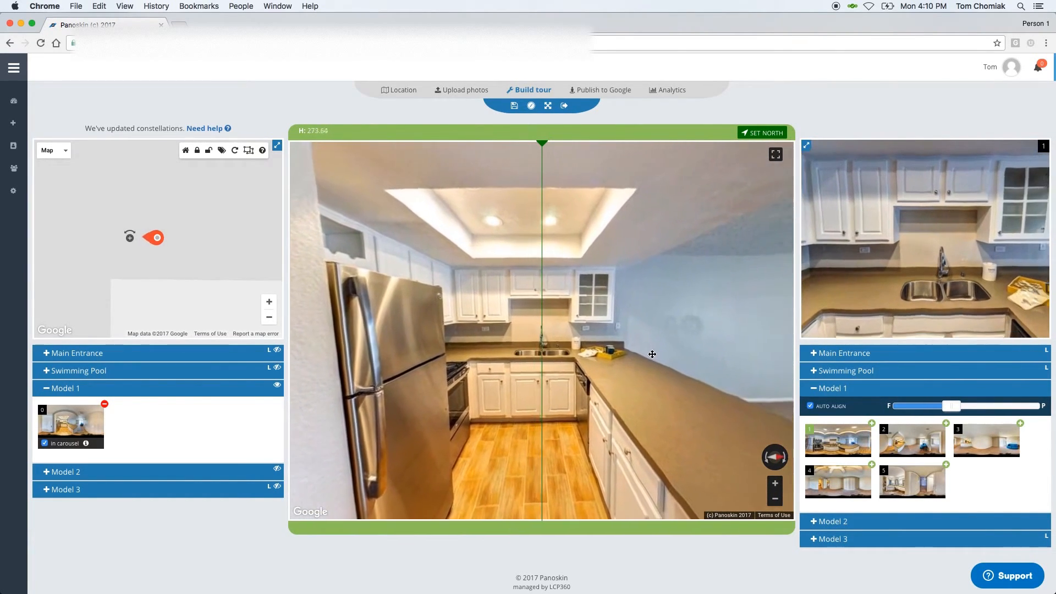
left_click_drag(651, 354, 675, 348)
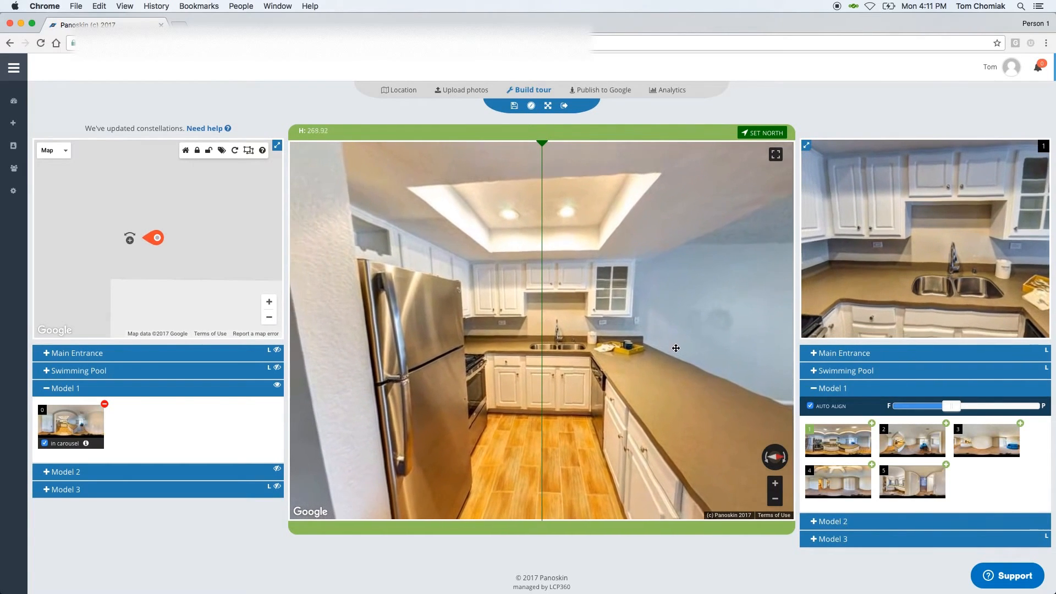
left_click_drag(675, 348, 665, 352)
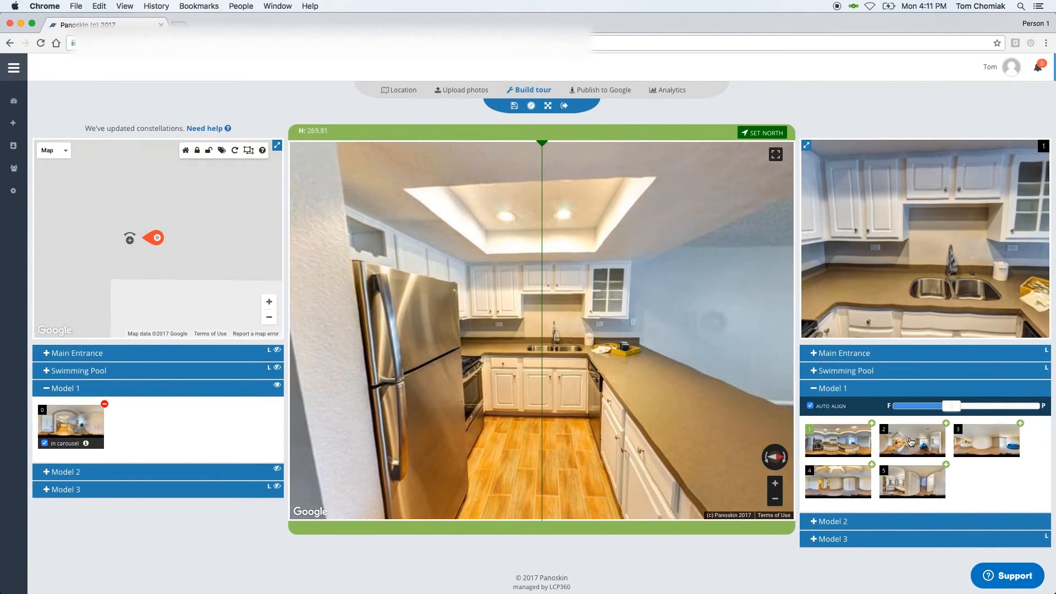
Open the scene 1 add overlay and line the kitchen view up with the preview
left_click(911, 440)
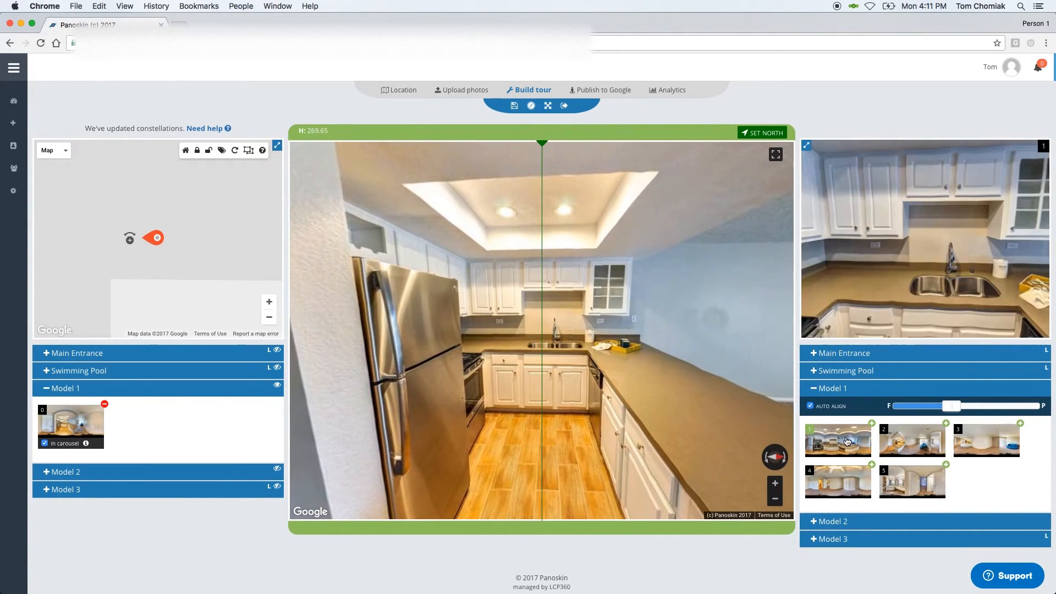
mouse_move(715, 383)
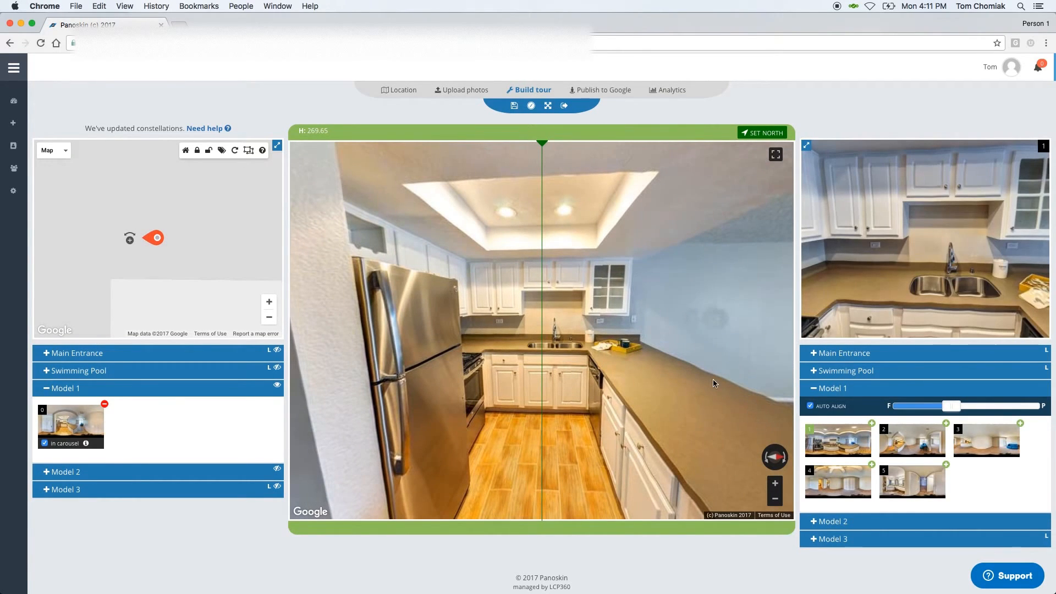
left_click_drag(713, 383, 631, 332)
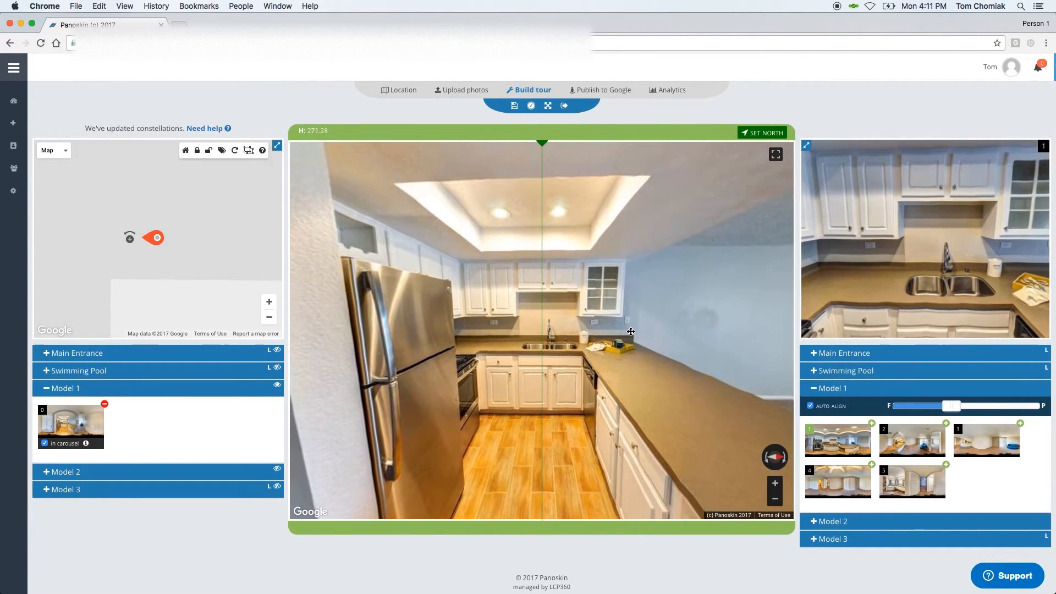
left_click_drag(631, 332, 624, 357)
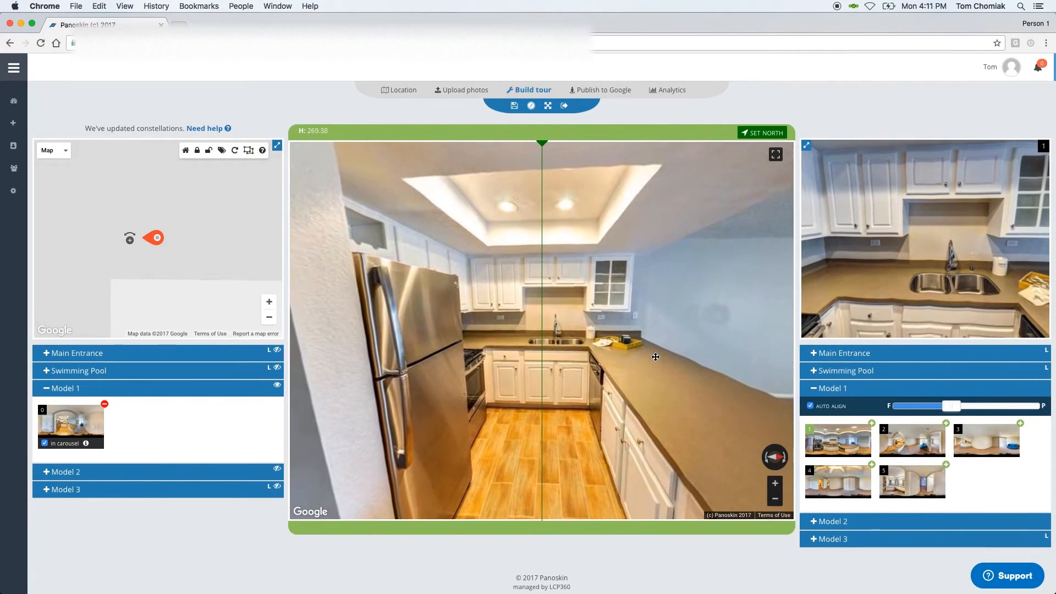
left_click_drag(655, 357, 649, 357)
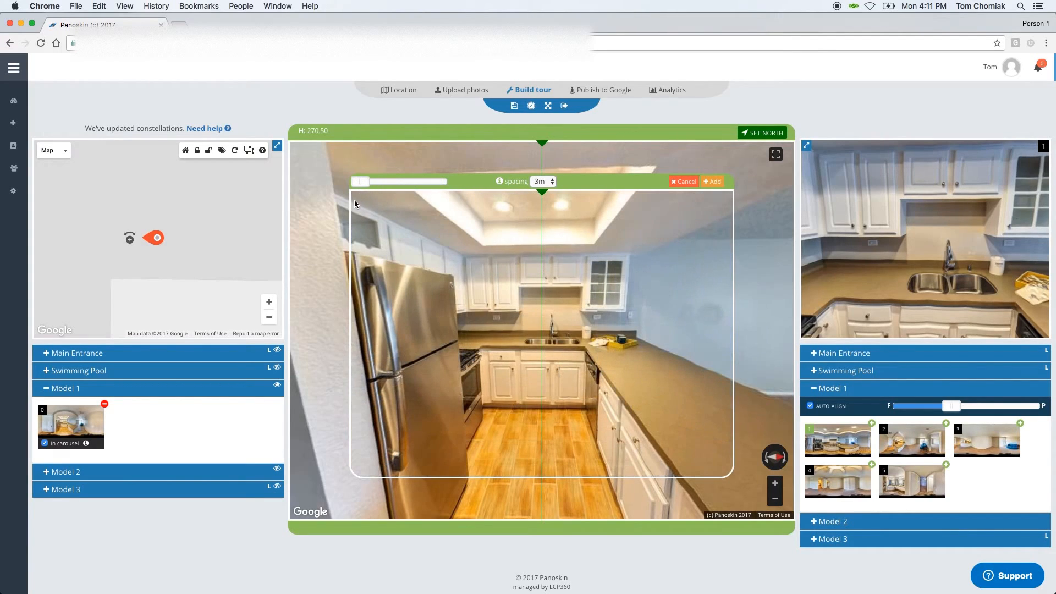
Blend candidate scene 1 over the kitchen view with the opacity slider to compare
left_click_drag(362, 182, 444, 182)
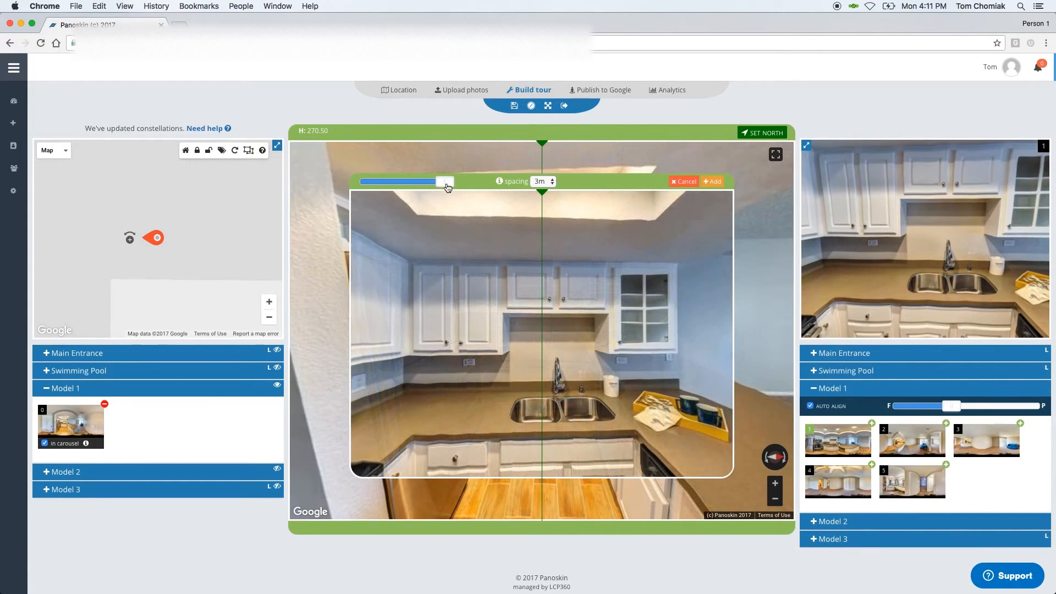
left_click_drag(444, 181, 418, 181)
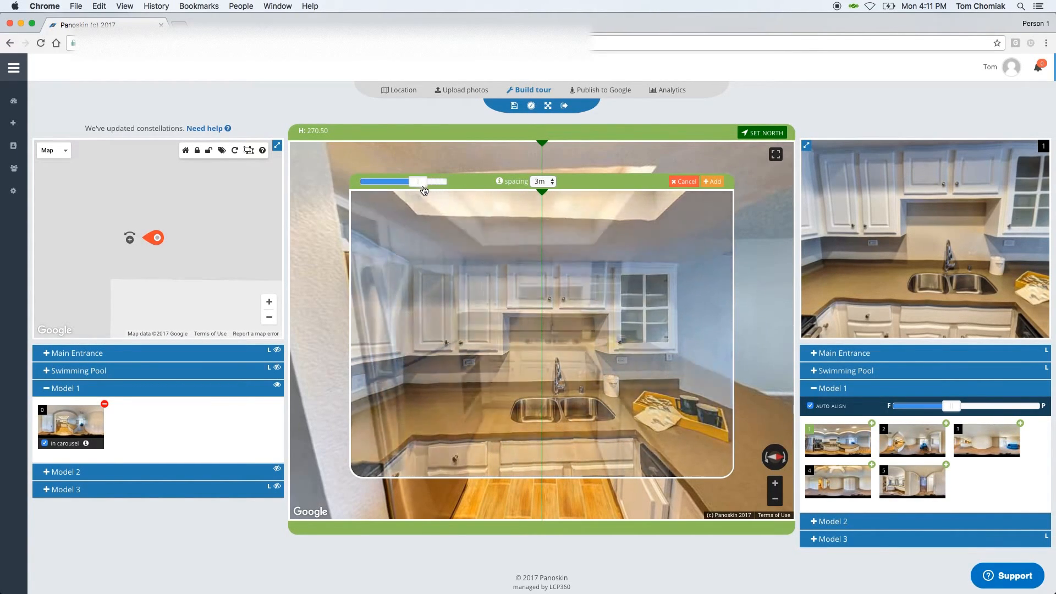
left_click_drag(418, 181, 444, 181)
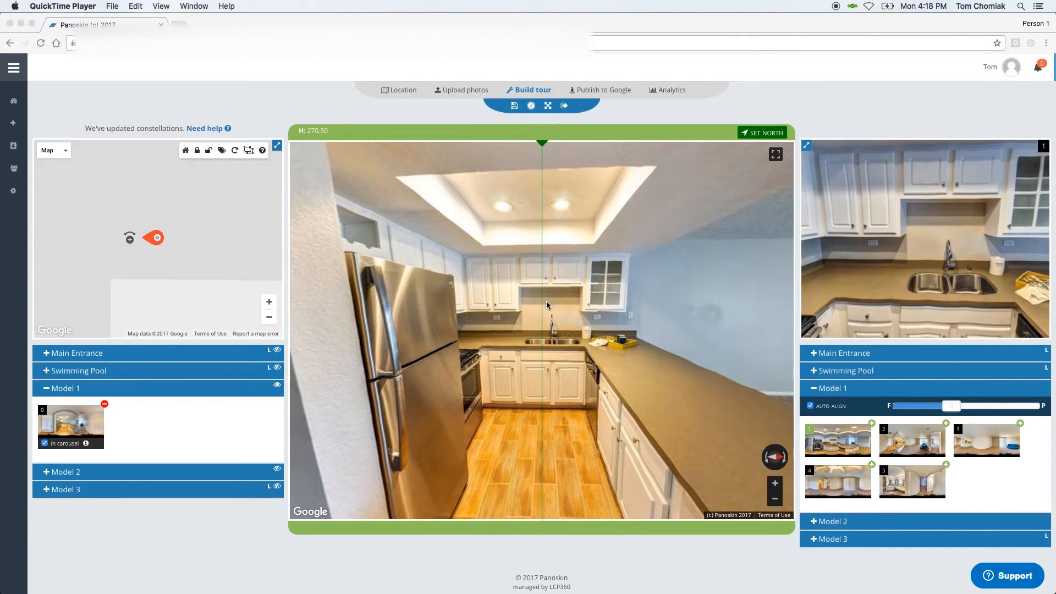
mouse_move(553, 299)
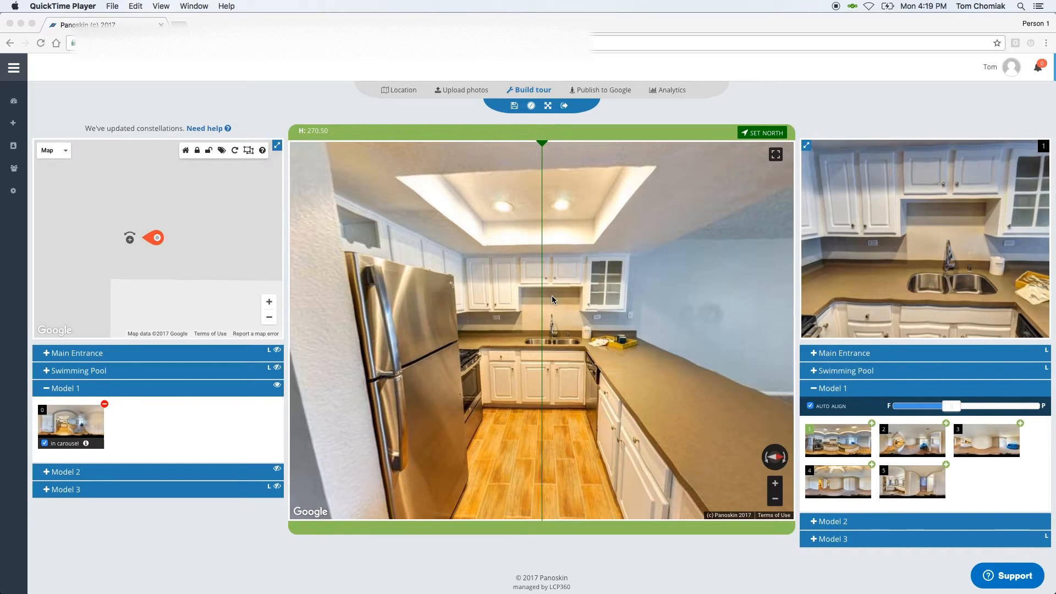
mouse_move(560, 309)
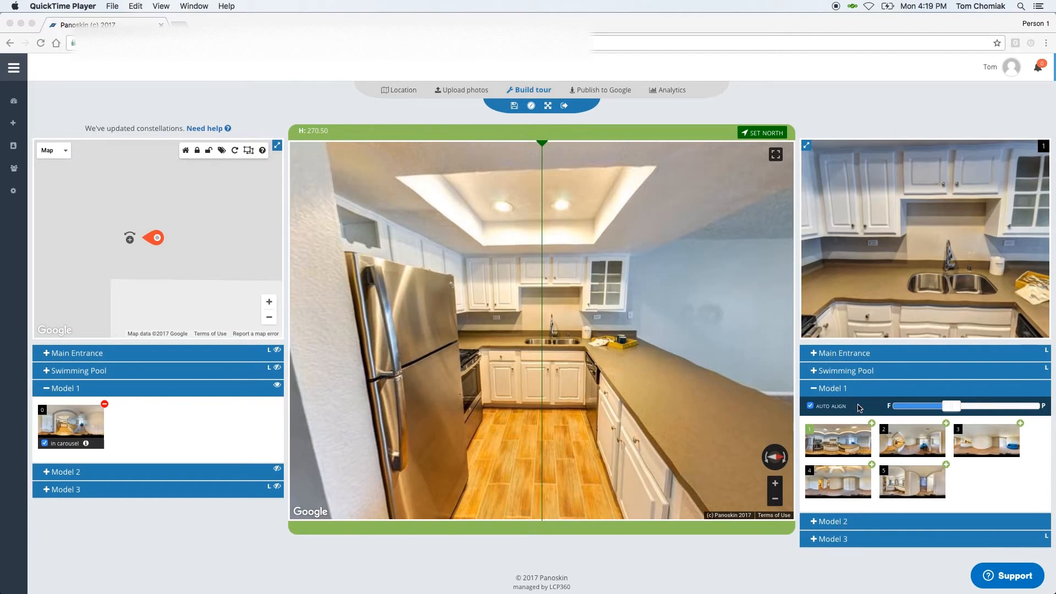
mouse_move(866, 407)
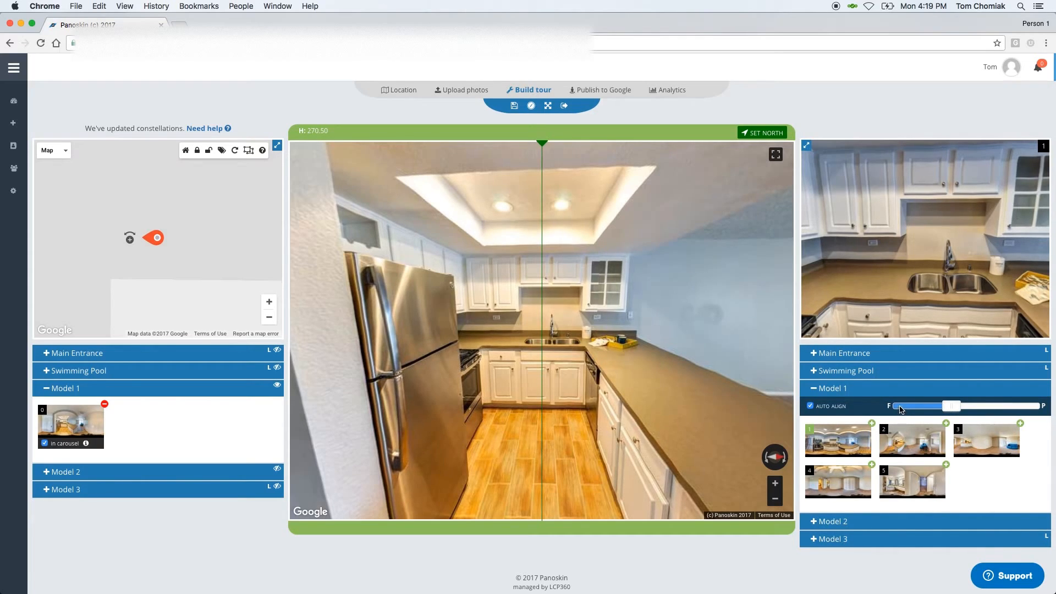
mouse_move(892, 408)
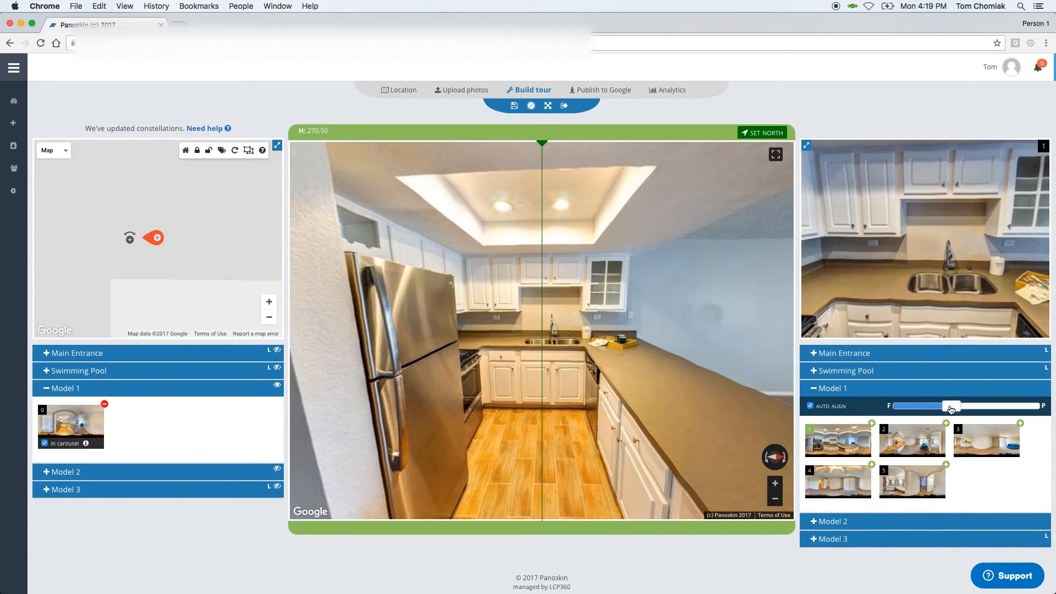
Adjust the Auto Align F–P weighting and reopen the scene 1 preview overlay
left_click_drag(949, 405, 1035, 405)
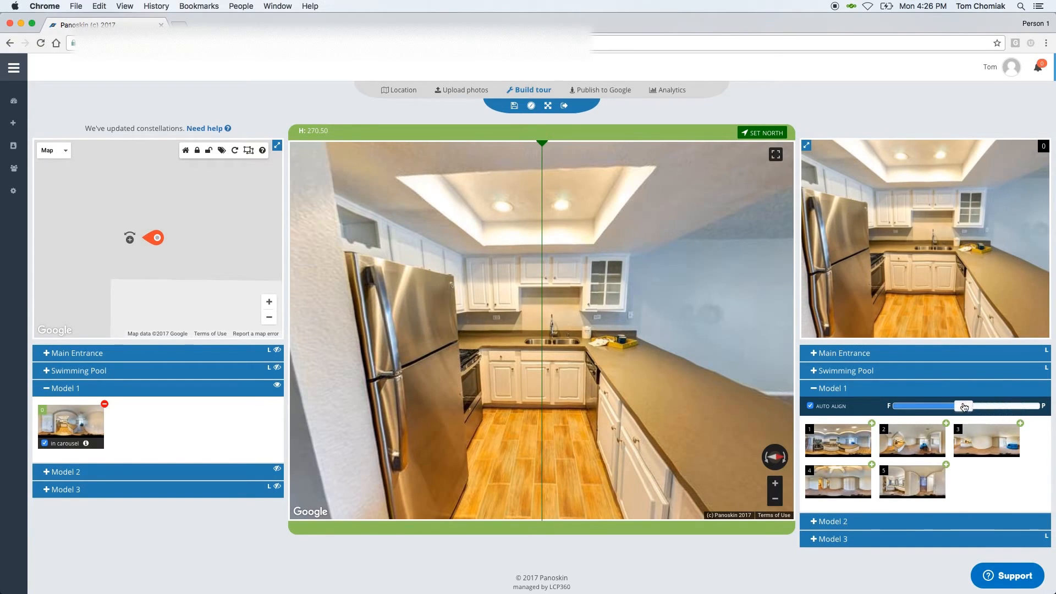
left_click_drag(963, 406, 942, 406)
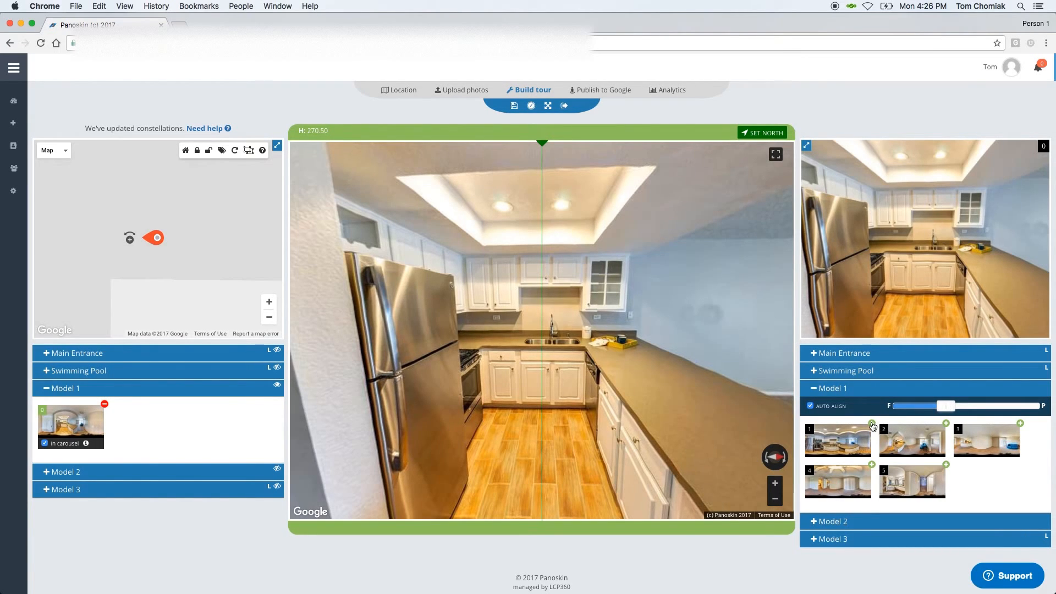
left_click(872, 424)
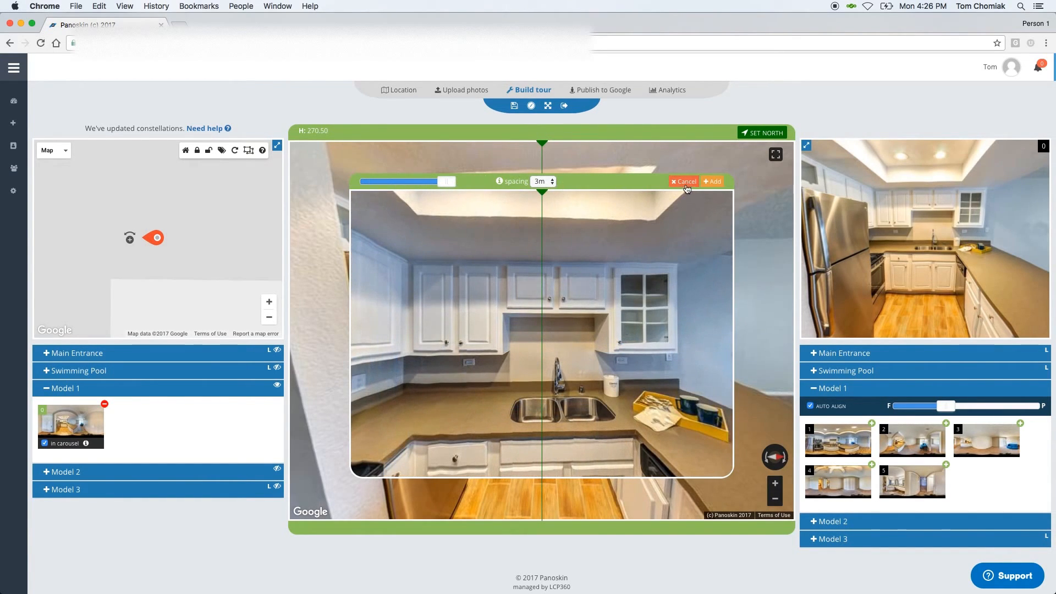
Connect scene 1, align the living-room panorama's heading, and add scene 3
left_click(713, 181)
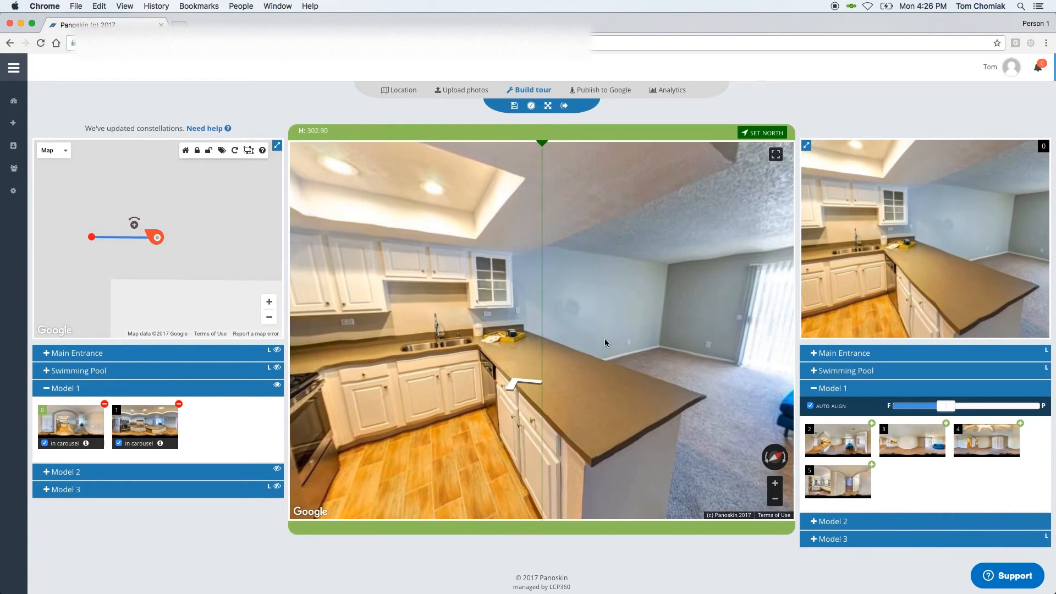
left_click_drag(606, 342, 534, 309)
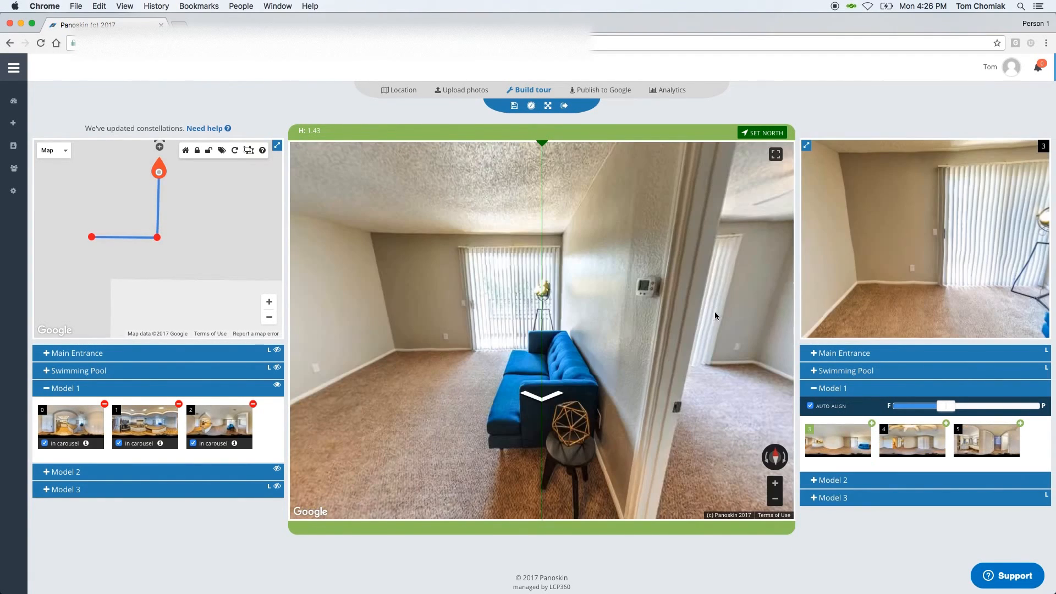
mouse_move(631, 347)
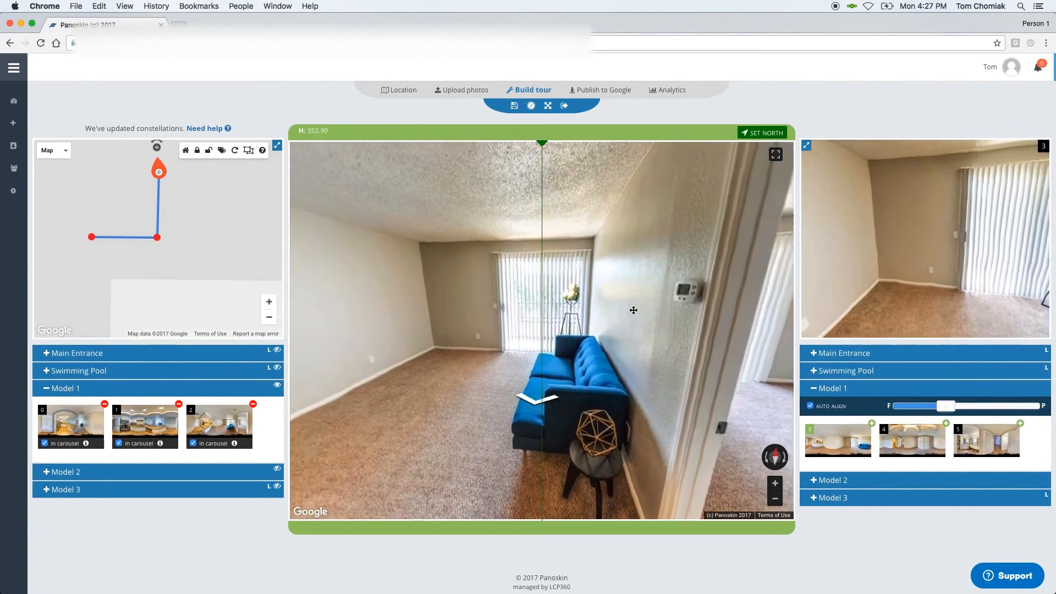
left_click_drag(633, 310, 623, 313)
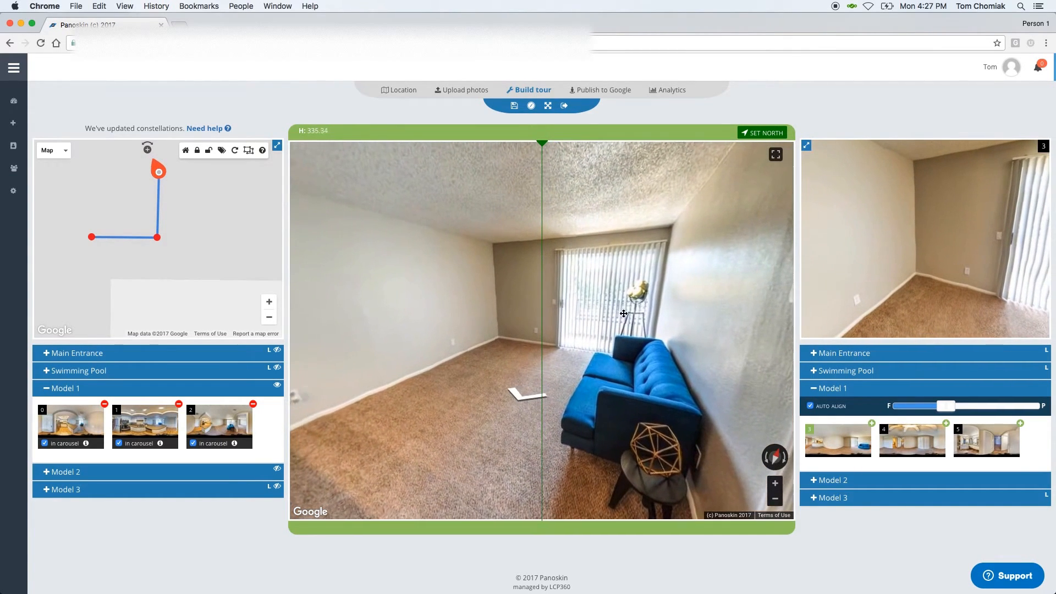
left_click_drag(623, 313, 653, 324)
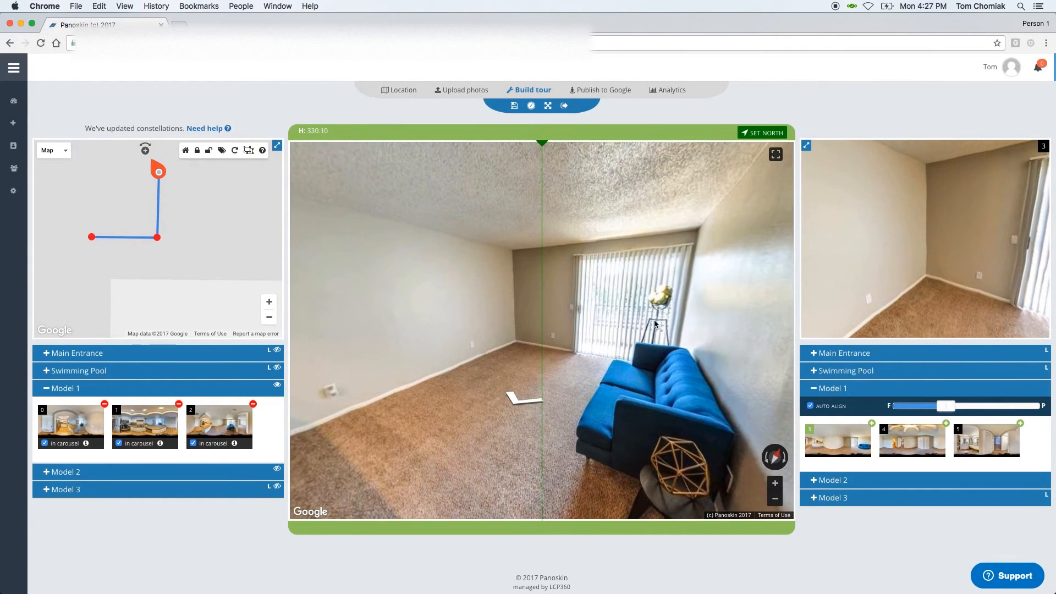
left_click_drag(653, 324, 747, 387)
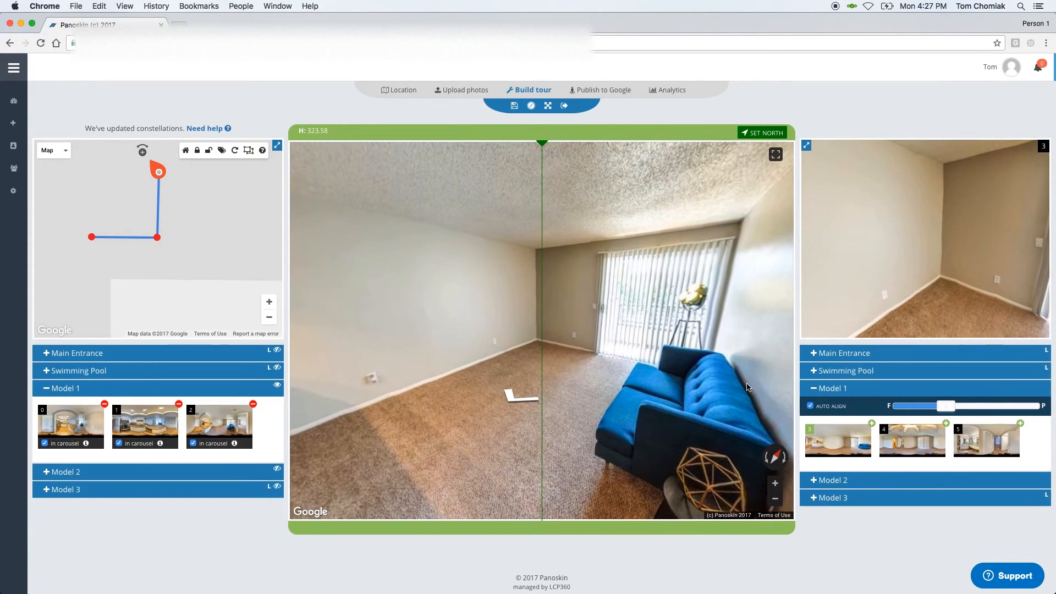
left_click(837, 440)
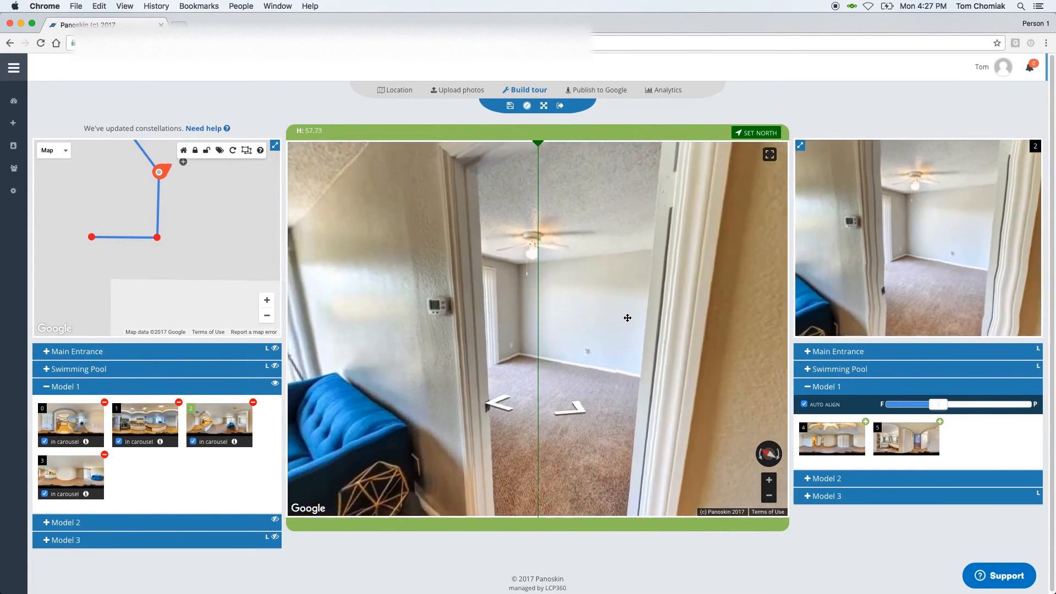
Connect scene 4 and rotate its heading to match the neighbouring room
left_click_drag(627, 317, 635, 313)
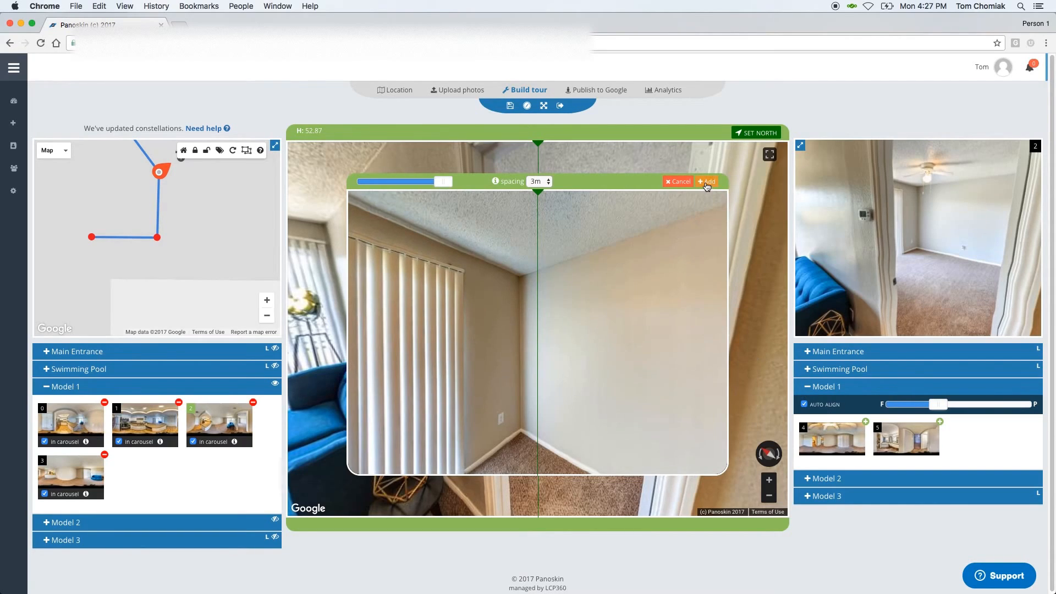
left_click(707, 181)
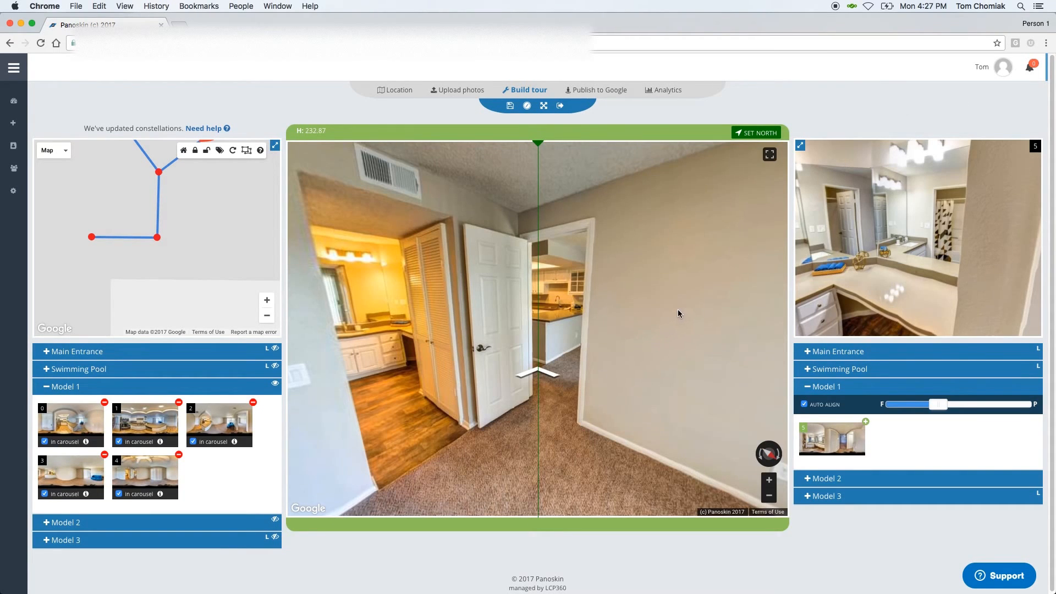
left_click_drag(678, 313, 671, 307)
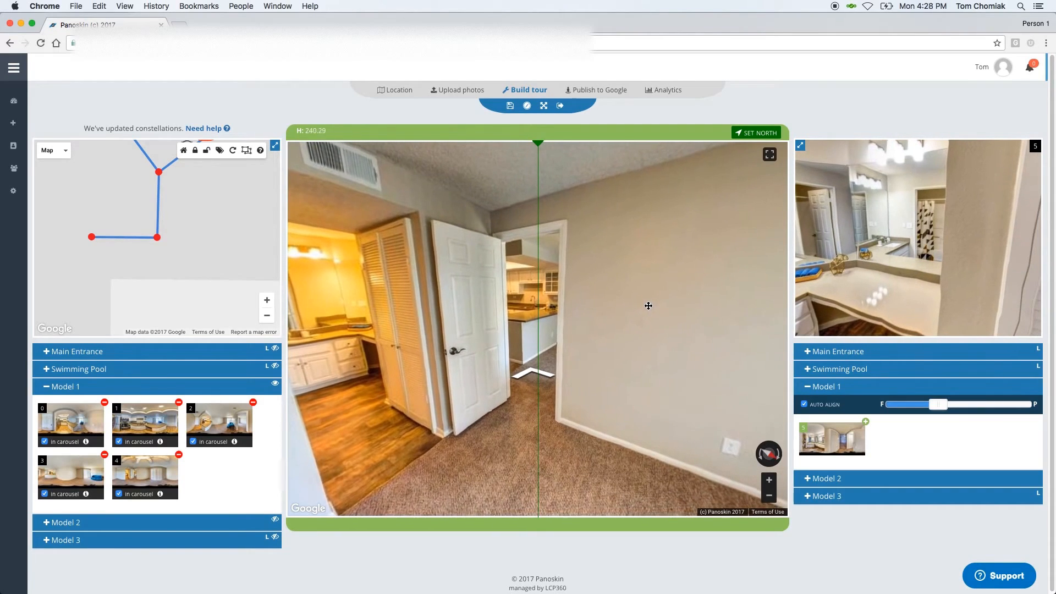
left_click_drag(649, 306, 539, 288)
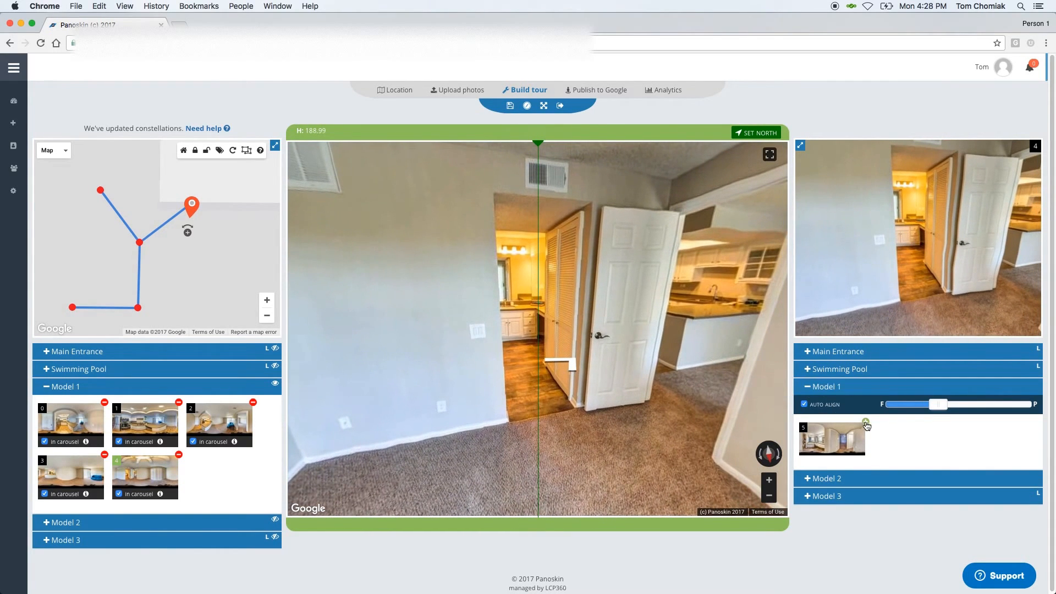
Start connecting scene 5 from thumbnail 5 in the Model 1 list
left_click(865, 421)
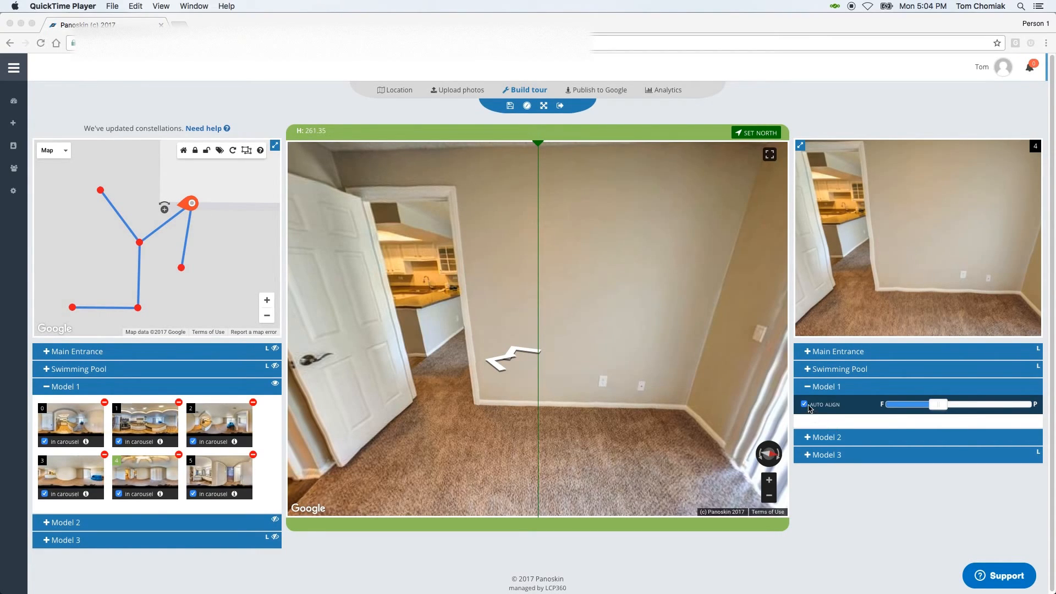
left_click(804, 404)
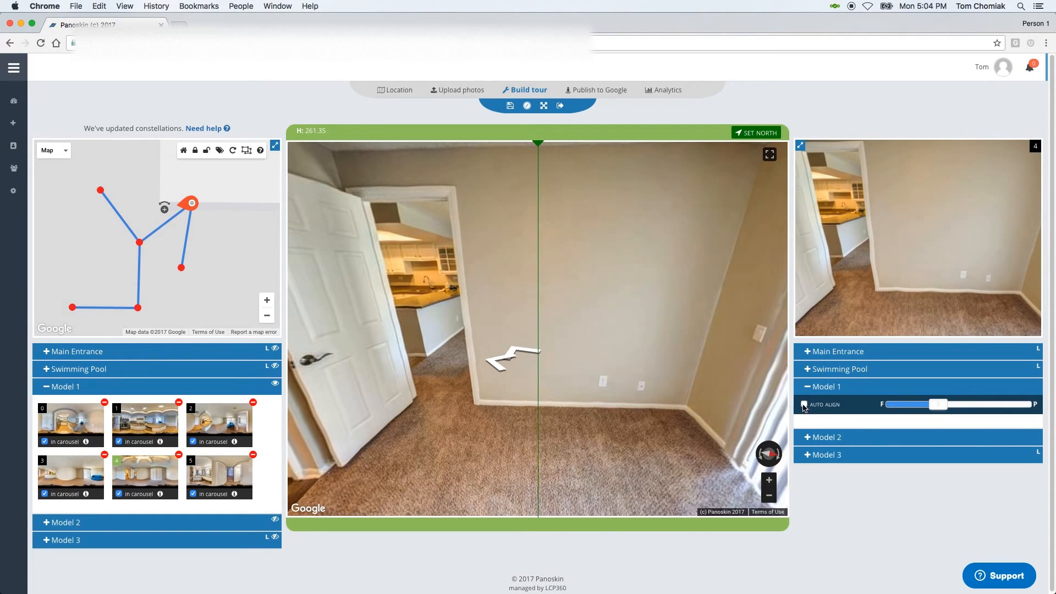
left_click(804, 404)
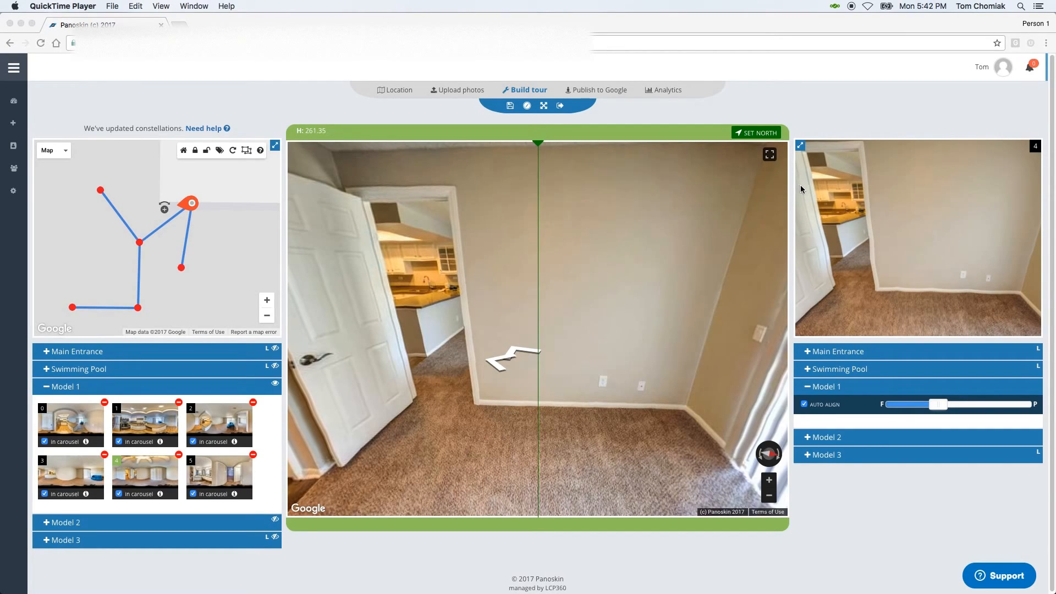
mouse_move(798, 198)
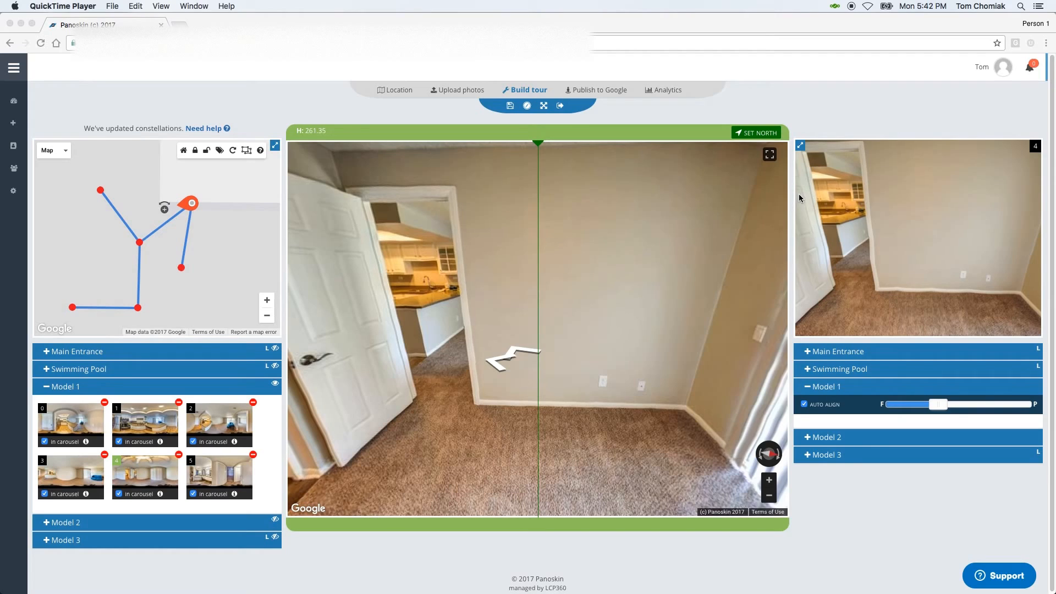
mouse_move(795, 206)
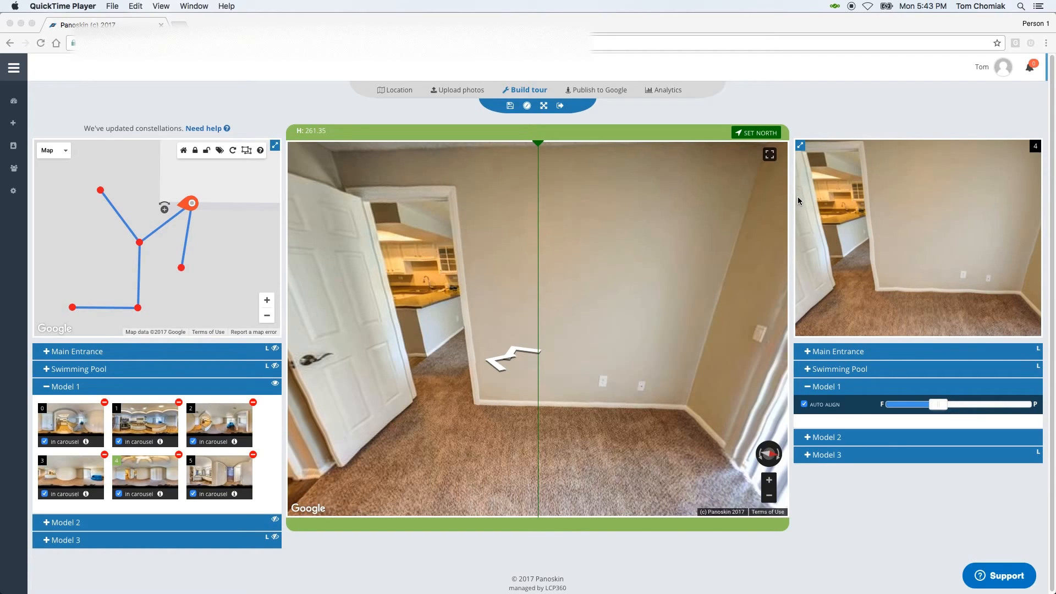
mouse_move(797, 207)
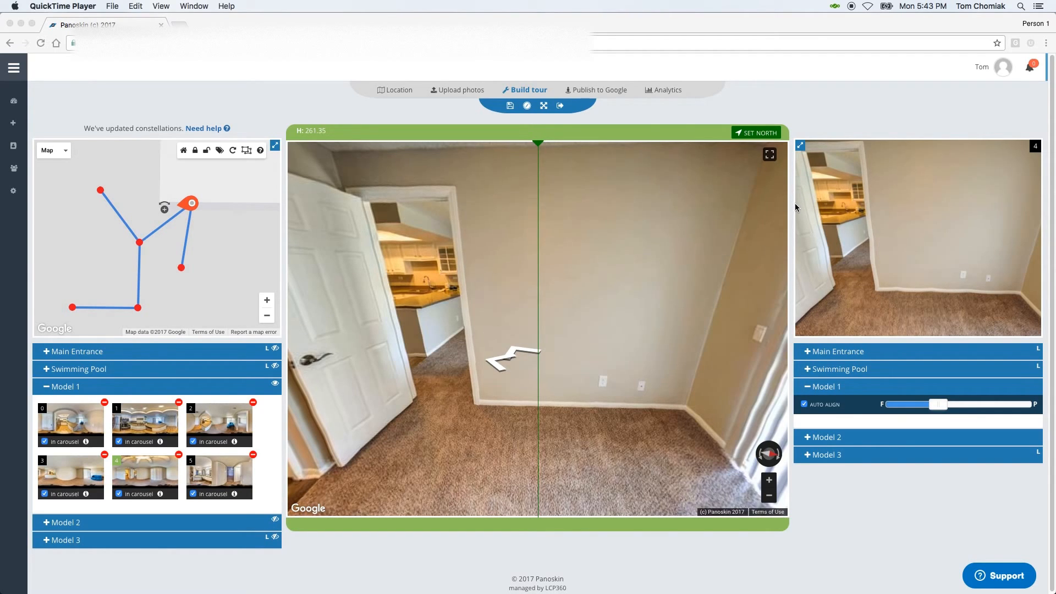
mouse_move(212, 172)
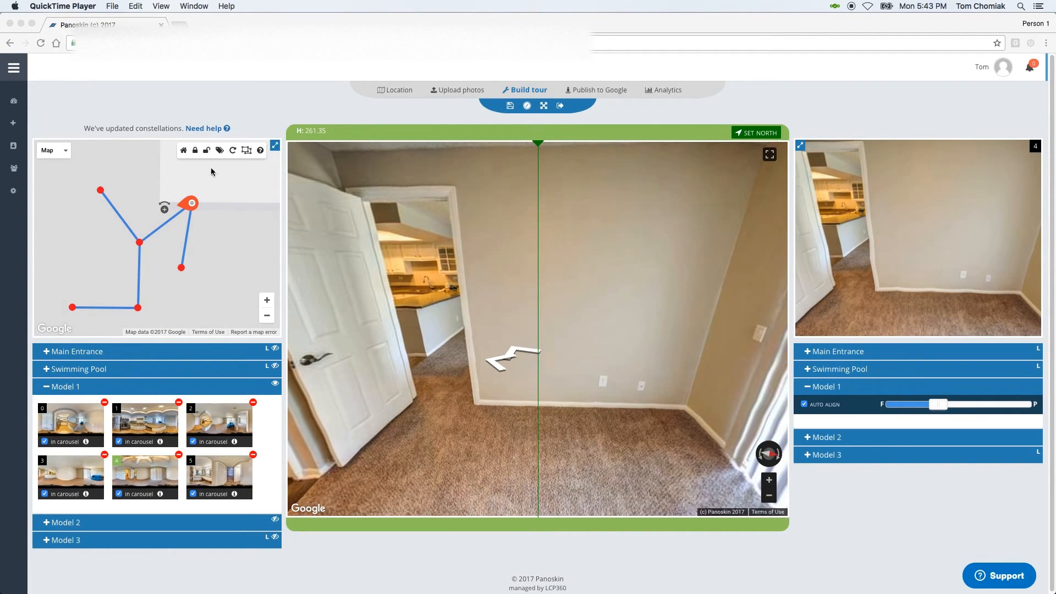
mouse_move(202, 181)
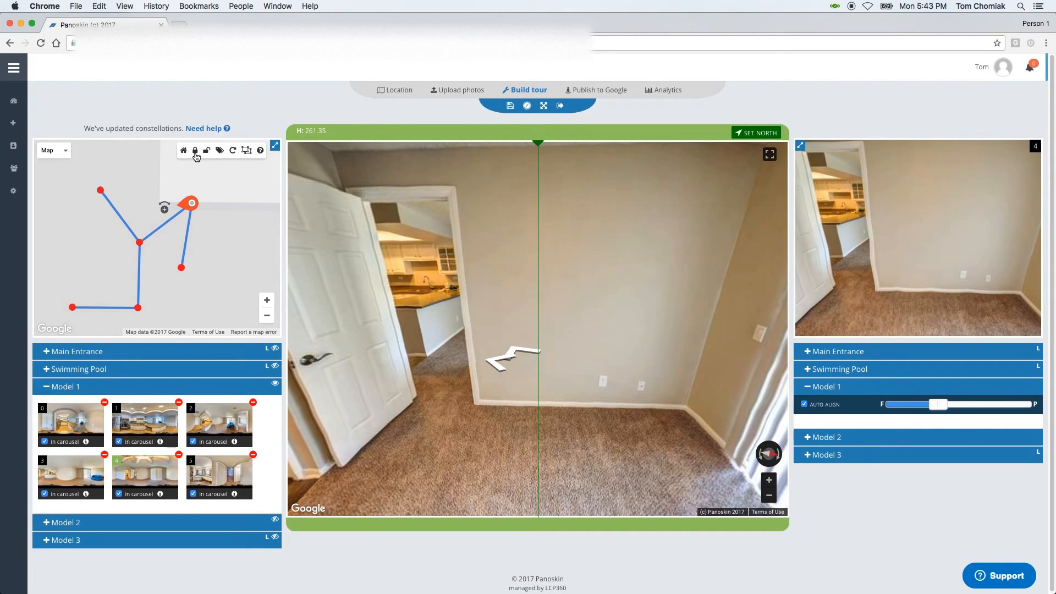
mouse_move(195, 150)
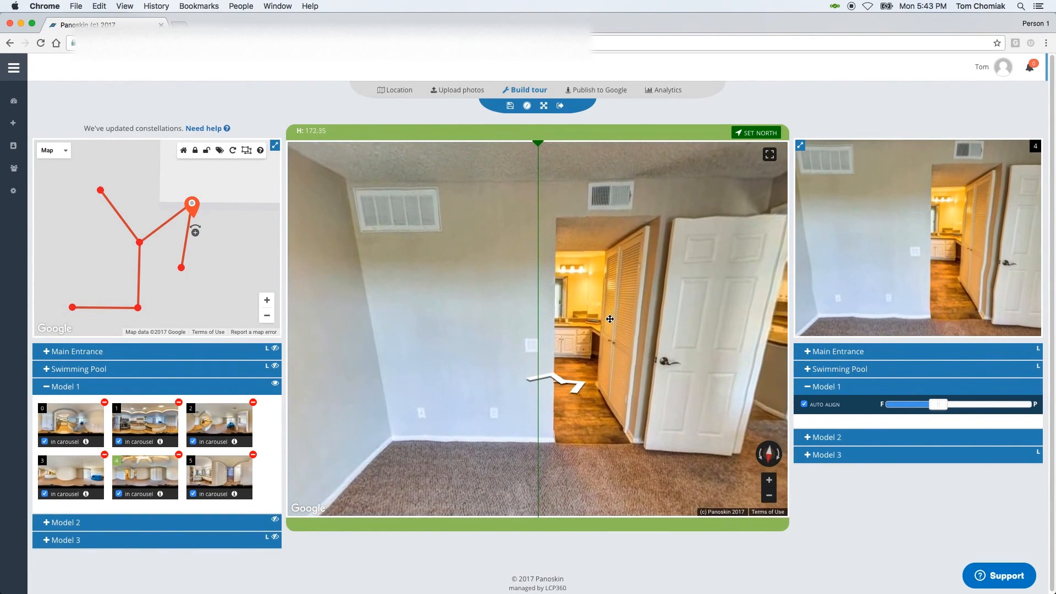
Rotate the main panorama to fine-tune the scene's heading alignment
left_click_drag(610, 318, 598, 318)
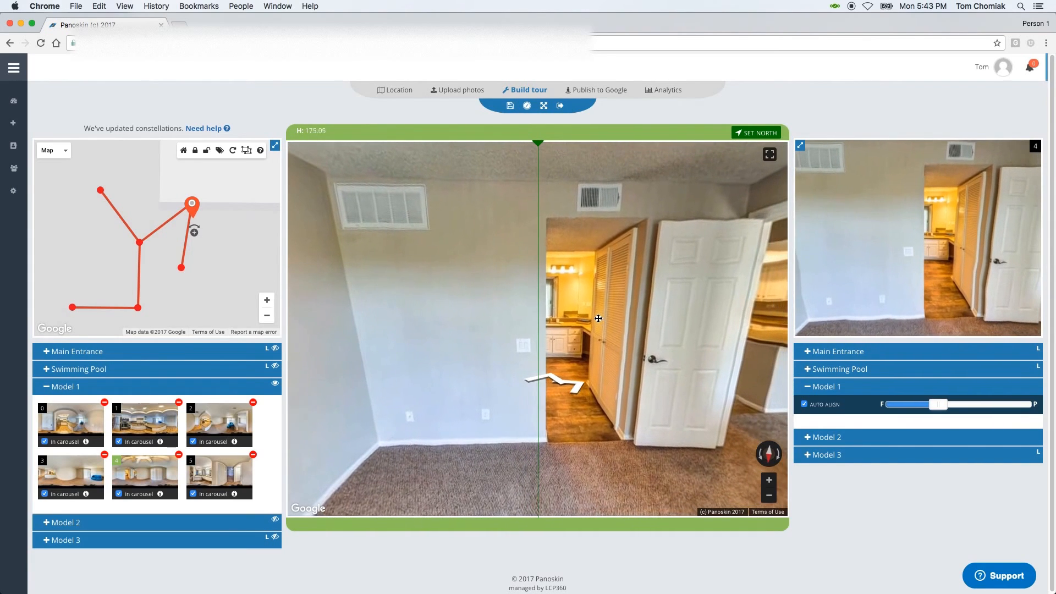
left_click_drag(598, 318, 600, 315)
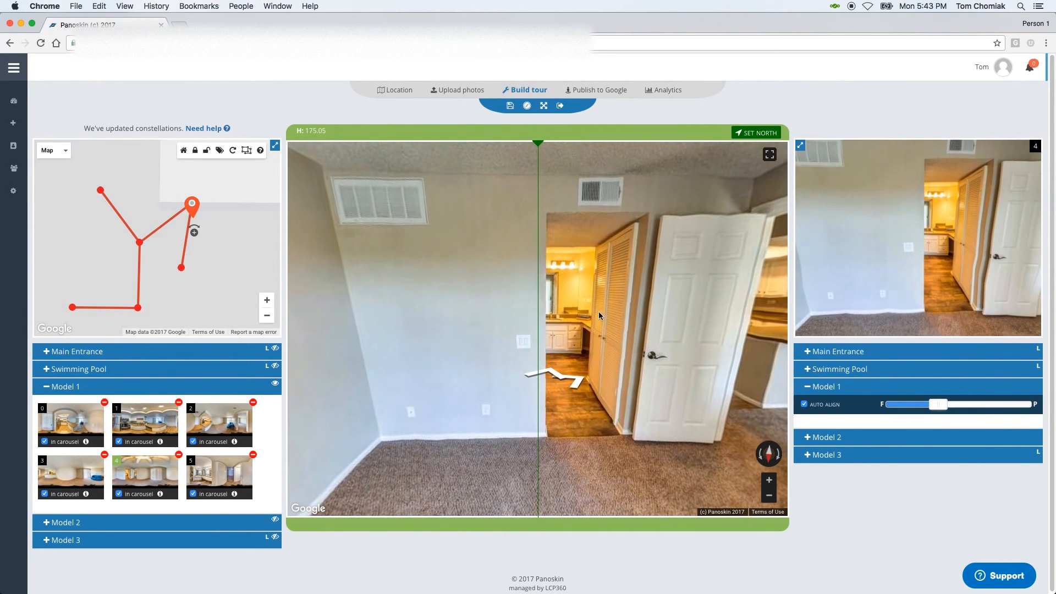
left_click_drag(599, 316, 330, 311)
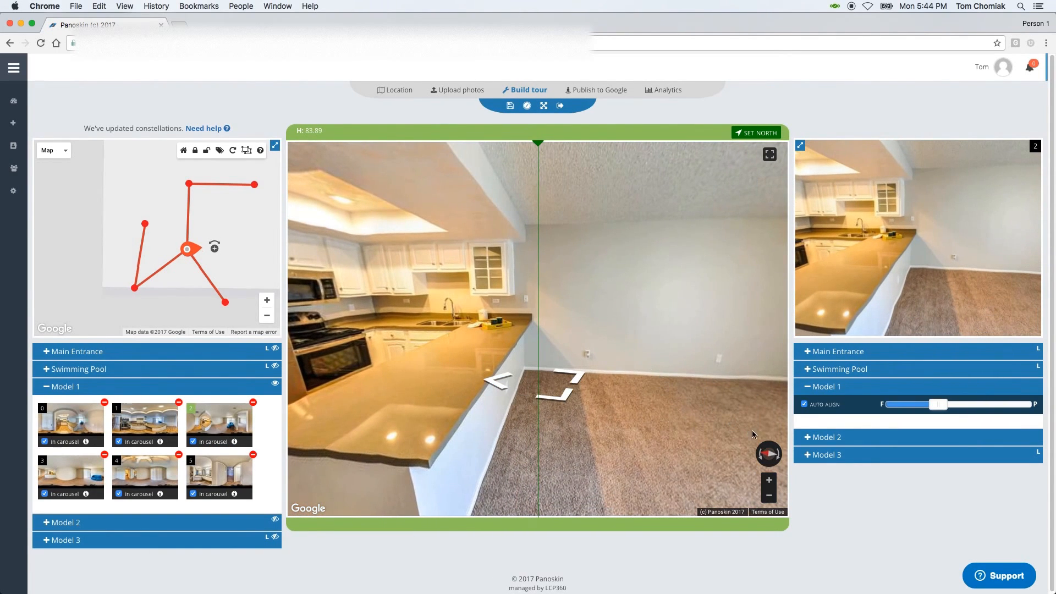
mouse_move(767, 459)
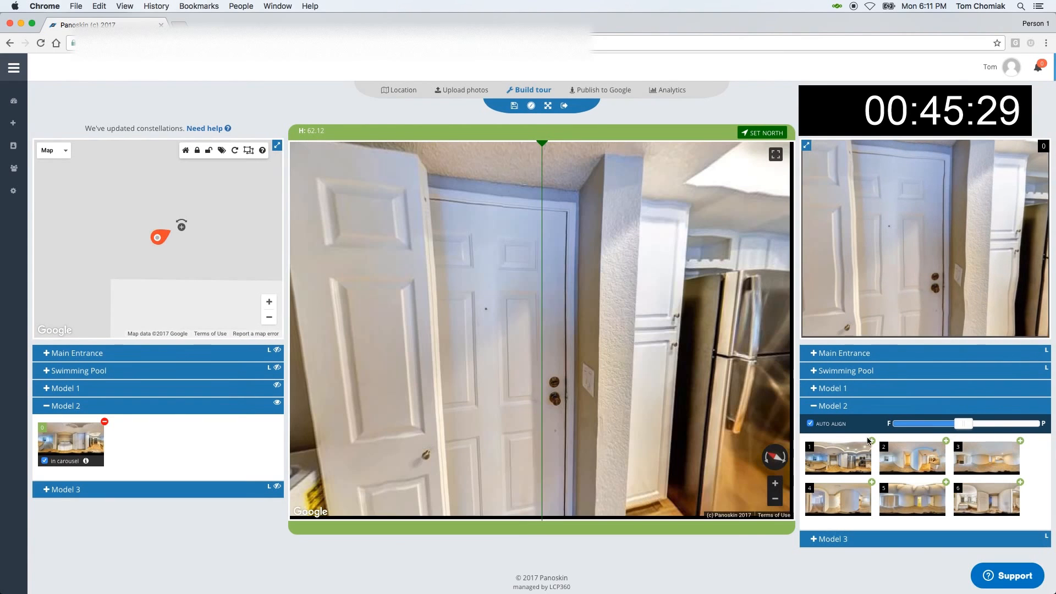
Turn toward and add the next two Model 2 scenes, including the bathroom
left_click_drag(471, 324, 606, 323)
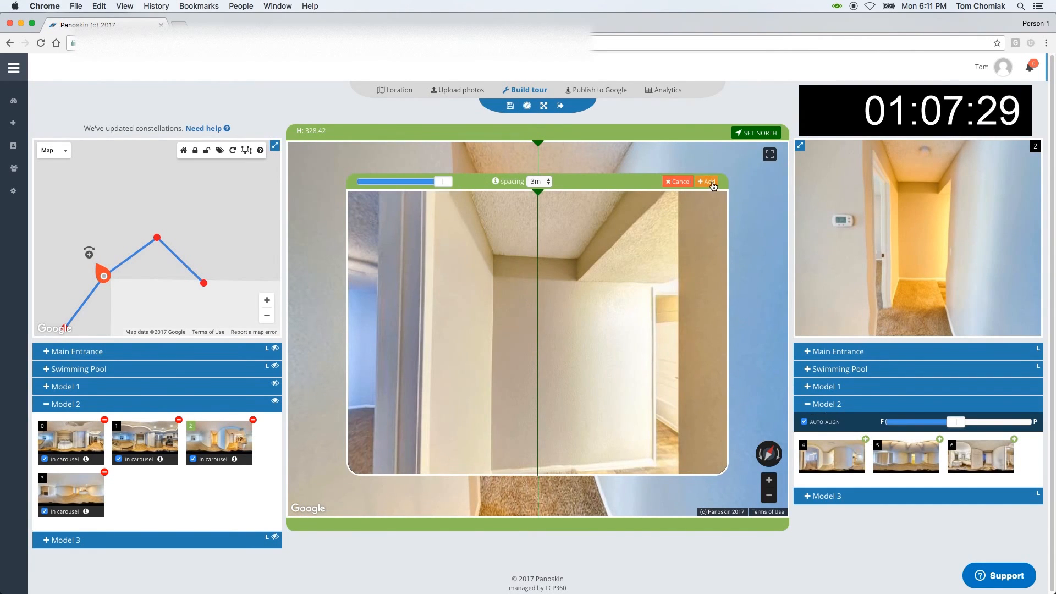
left_click(708, 182)
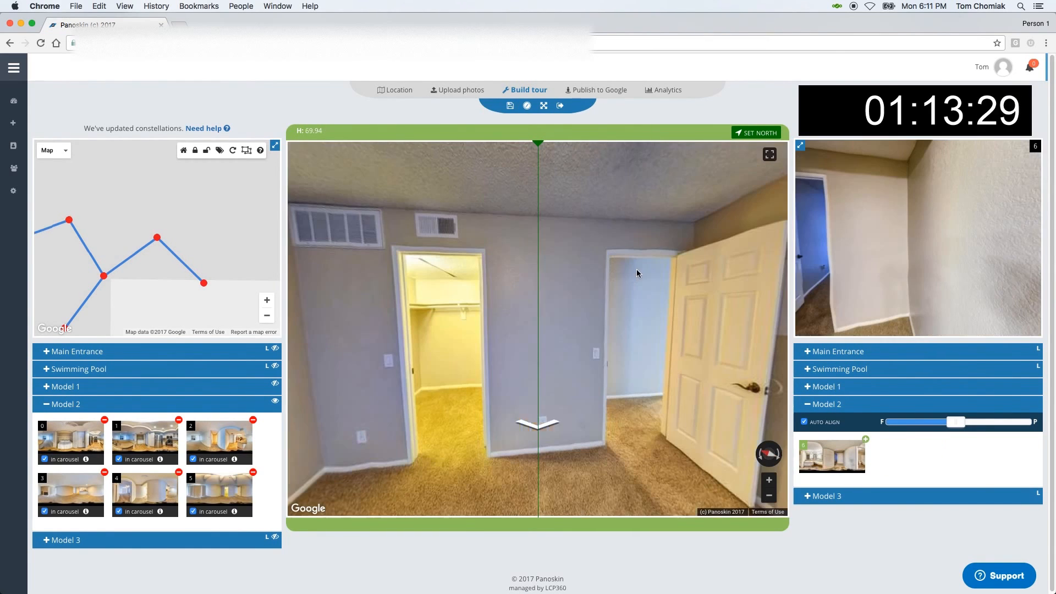
left_click_drag(637, 273, 503, 287)
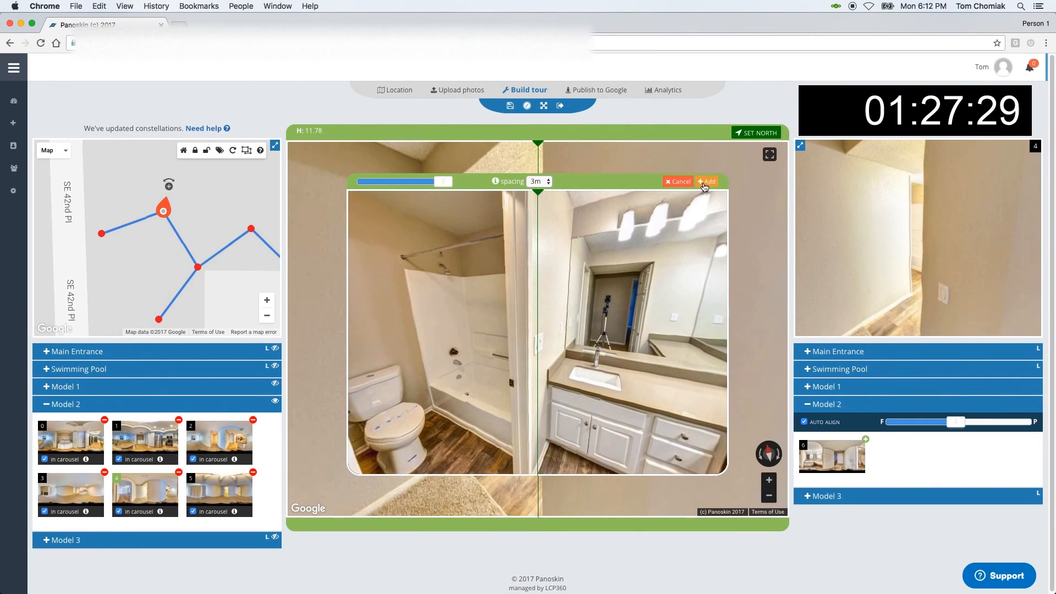
left_click(705, 181)
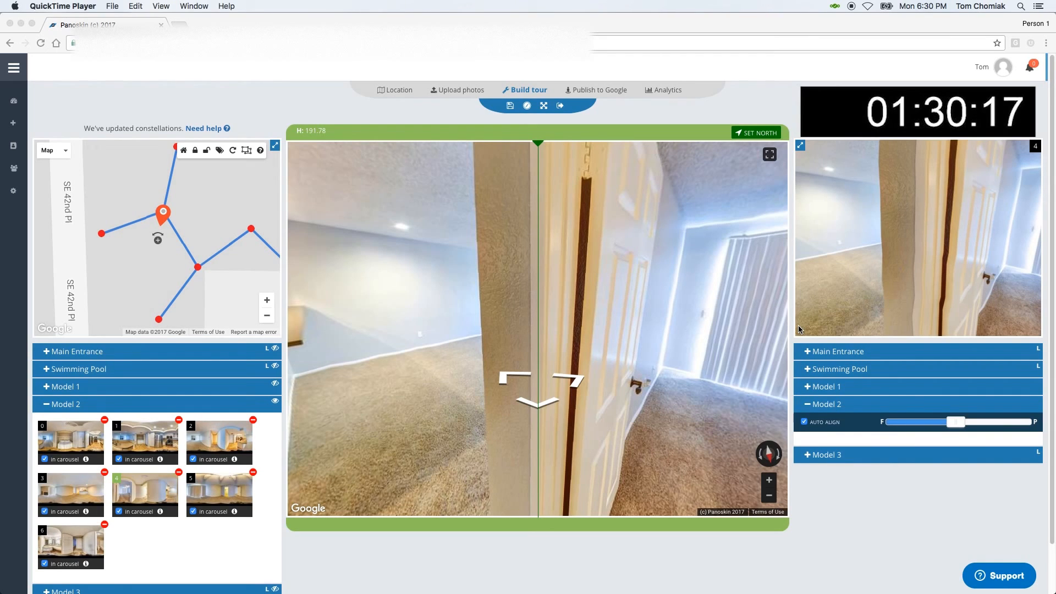
mouse_move(795, 331)
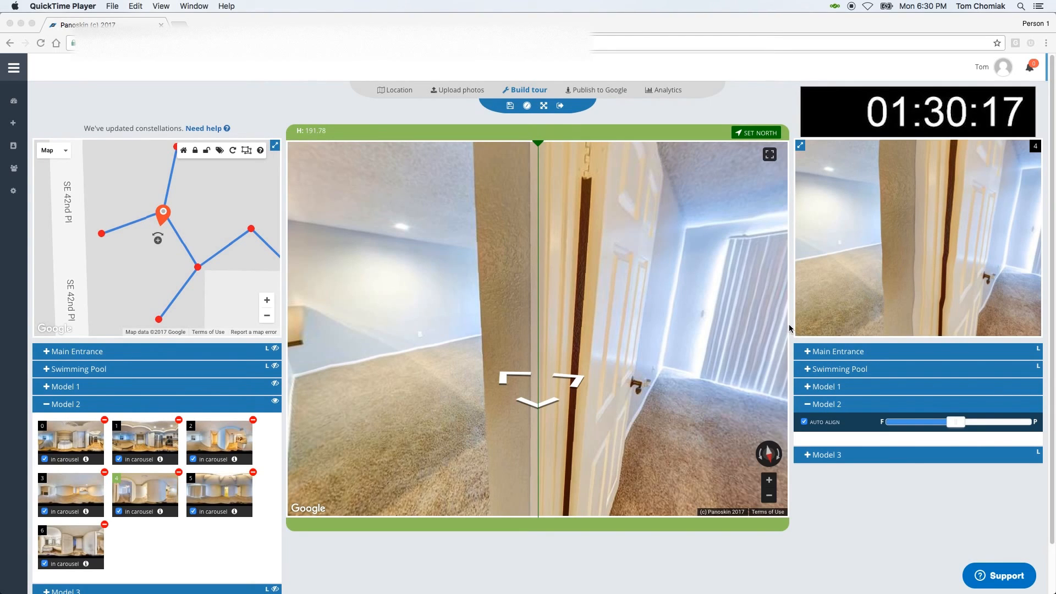
mouse_move(786, 320)
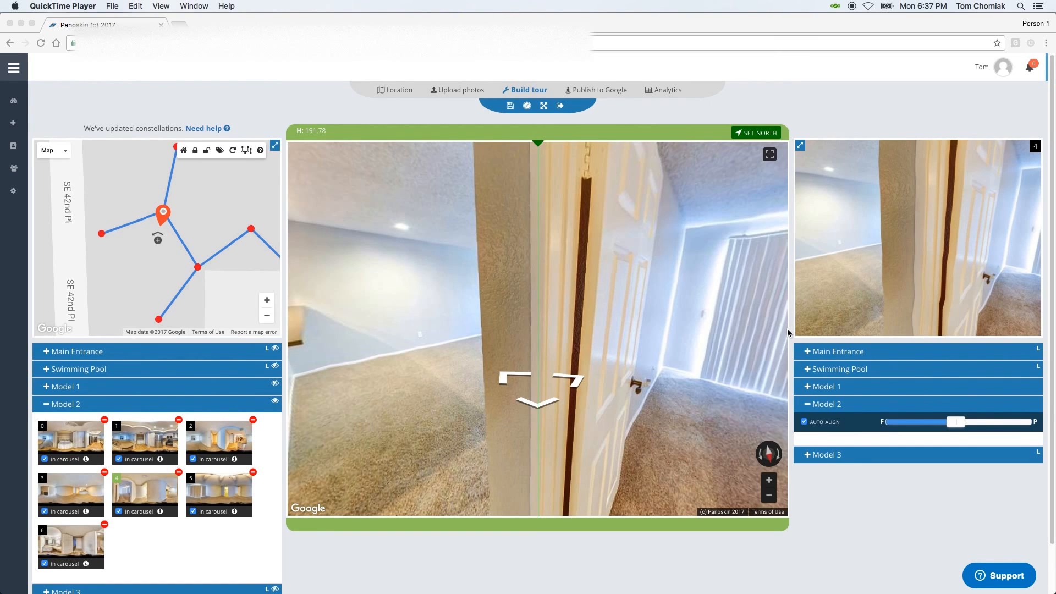
mouse_move(698, 301)
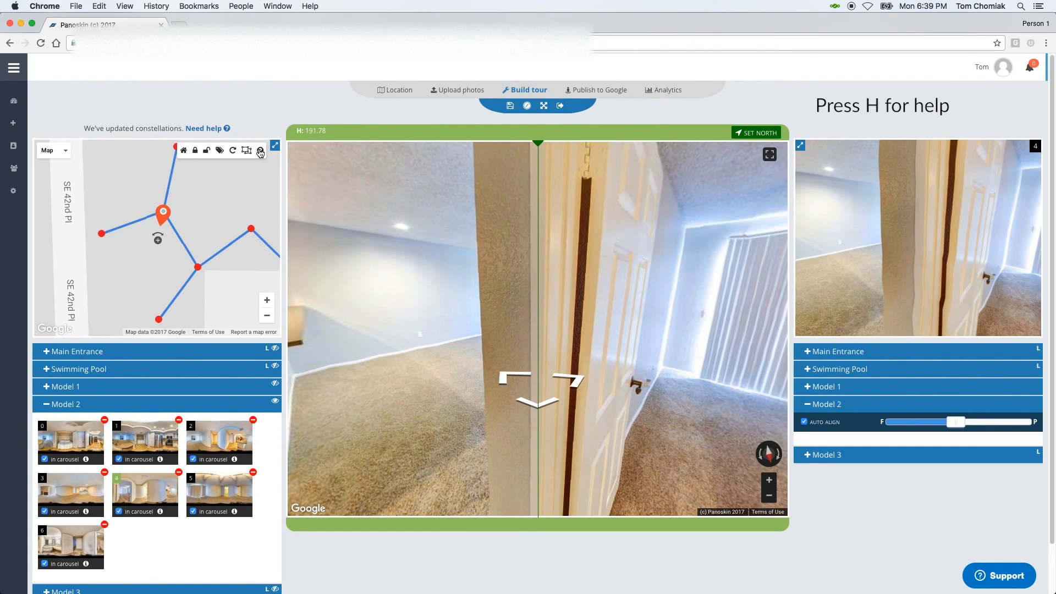
Open the constellation help guide and browse its Islands, Selection Tool and Hot Keys sections
left_click(260, 150)
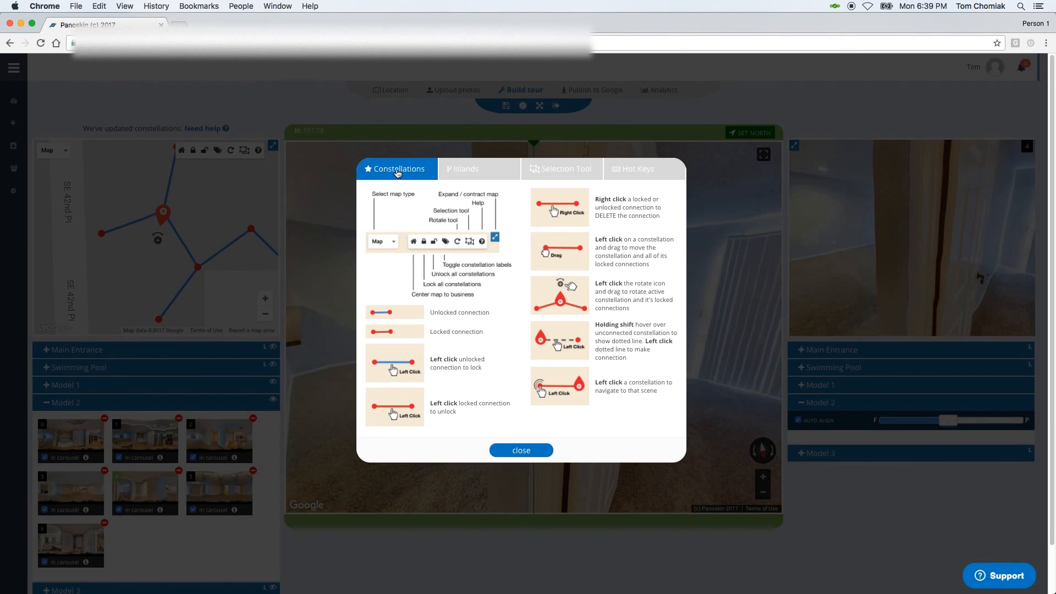
left_click(465, 169)
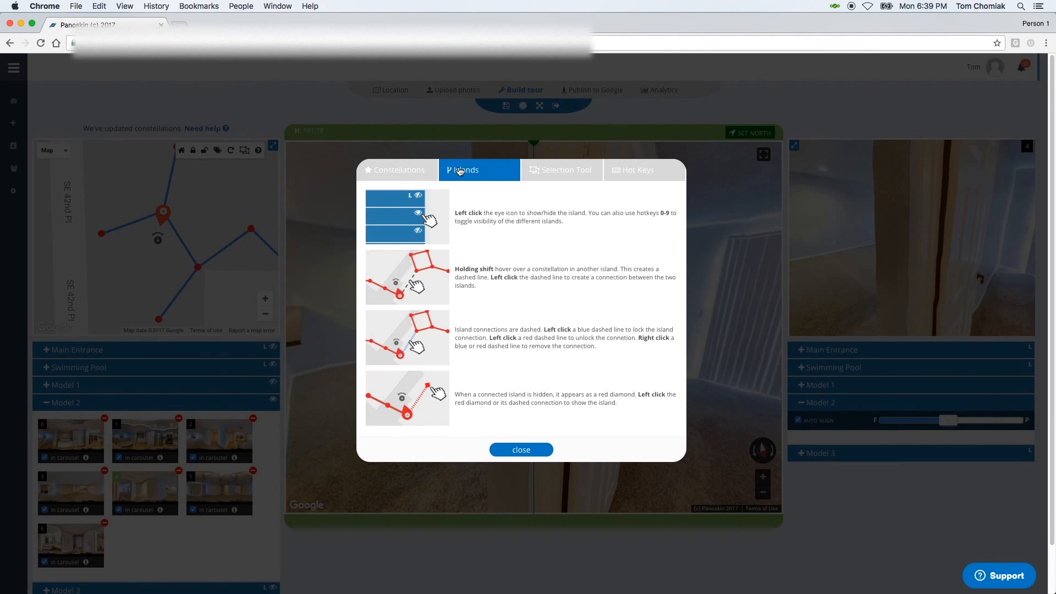
left_click(562, 168)
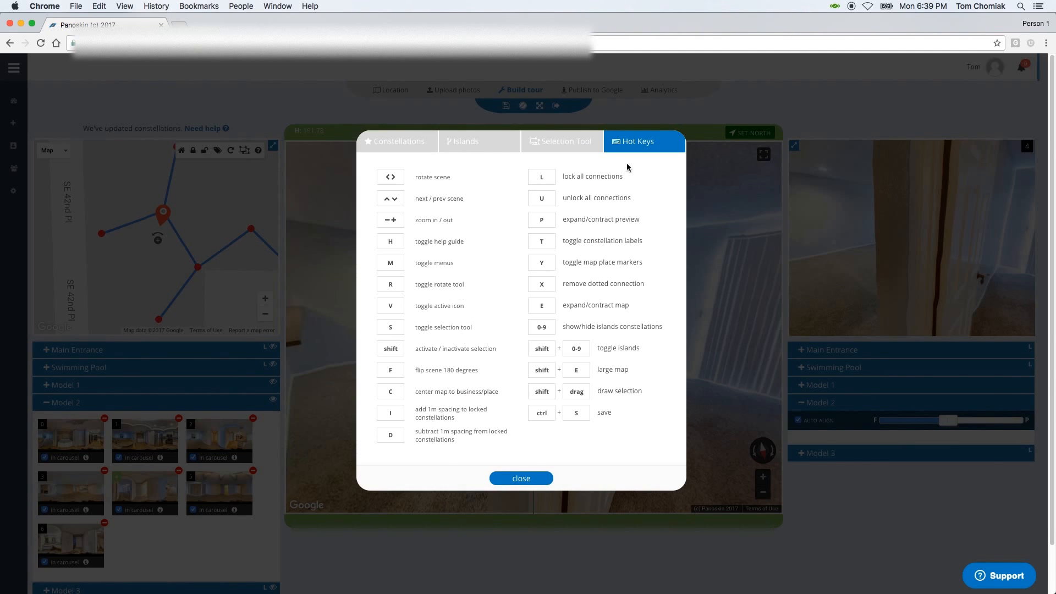
mouse_move(537, 482)
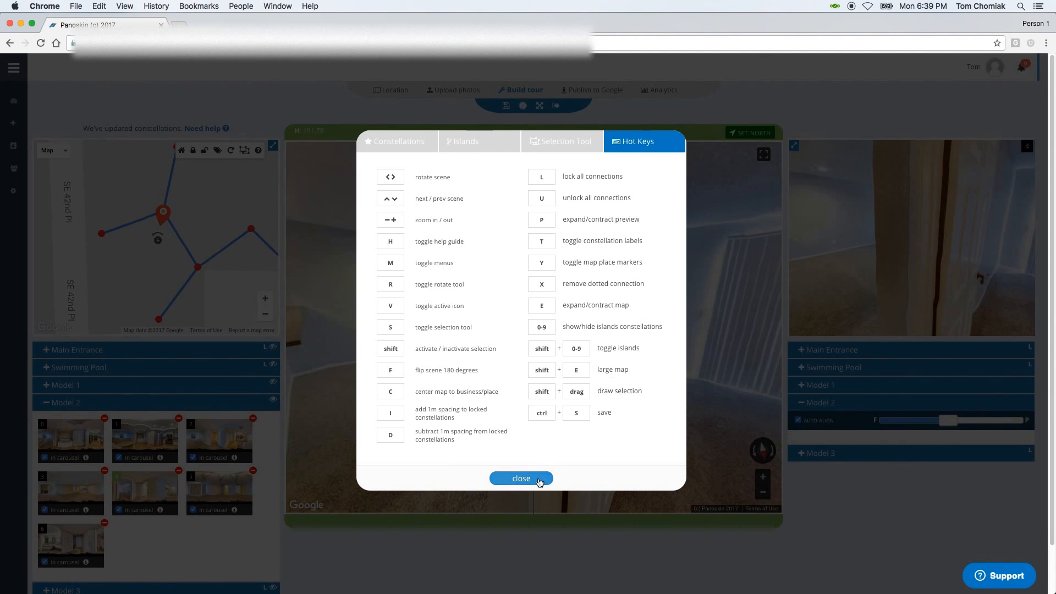
Close the constellation help guide to return to the tour builder
left_click(521, 478)
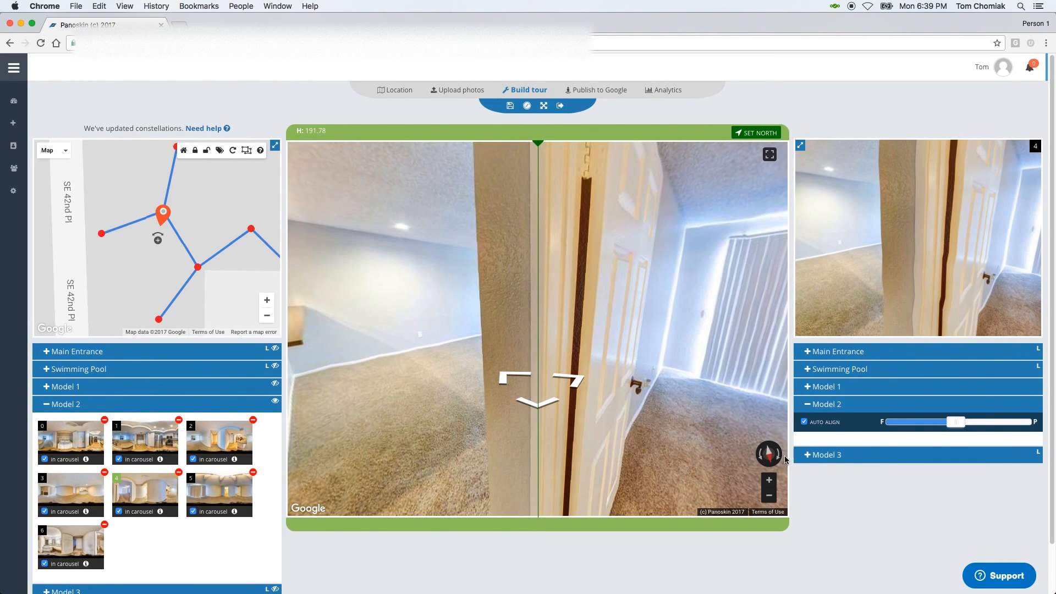
mouse_move(711, 369)
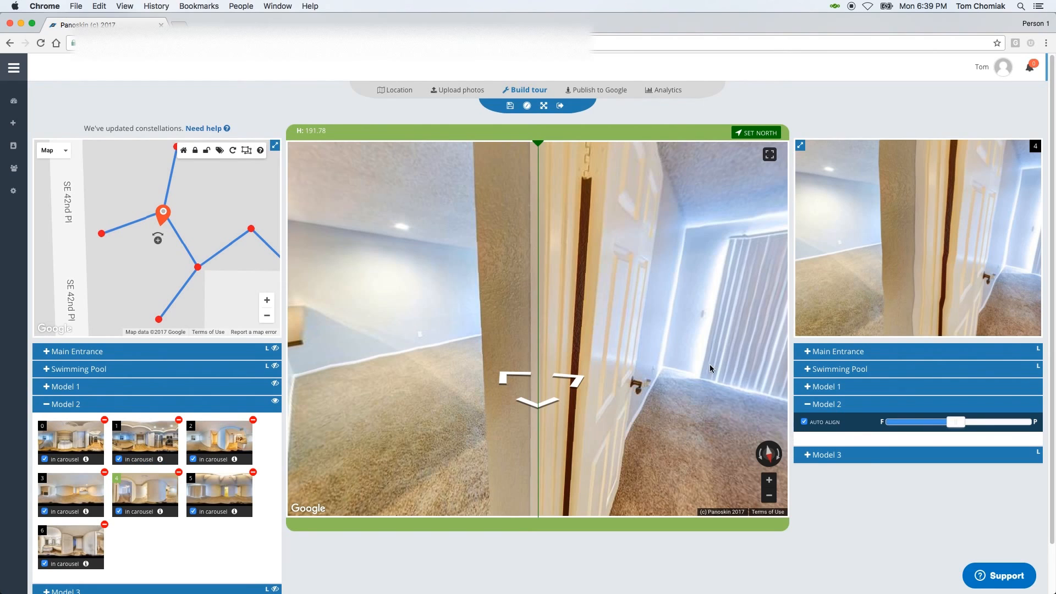